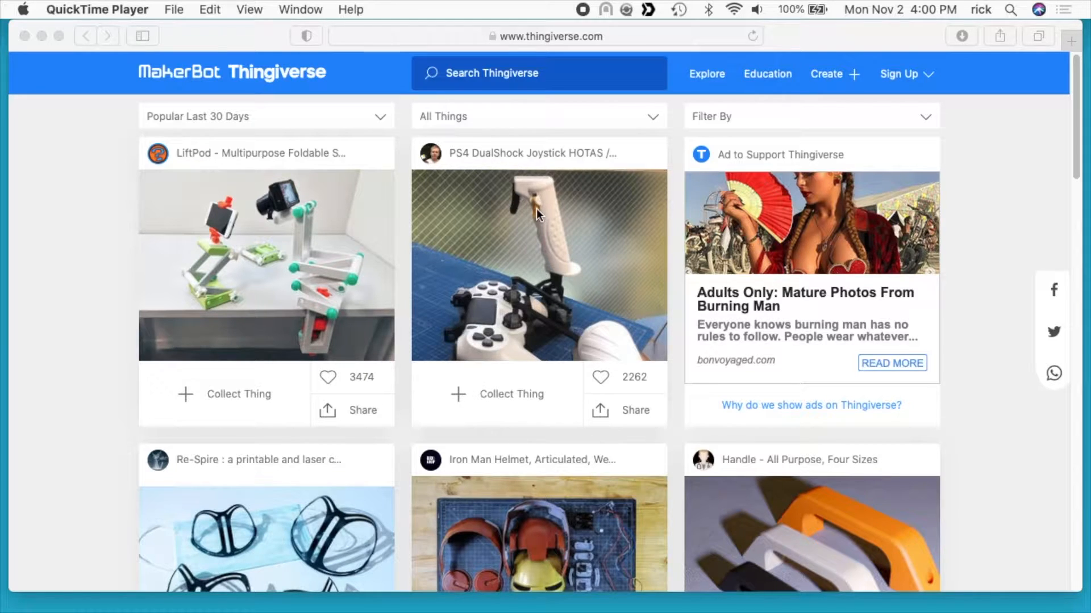
Step: Search Thingiverse for the temperature tower and download all of its files
type("te")
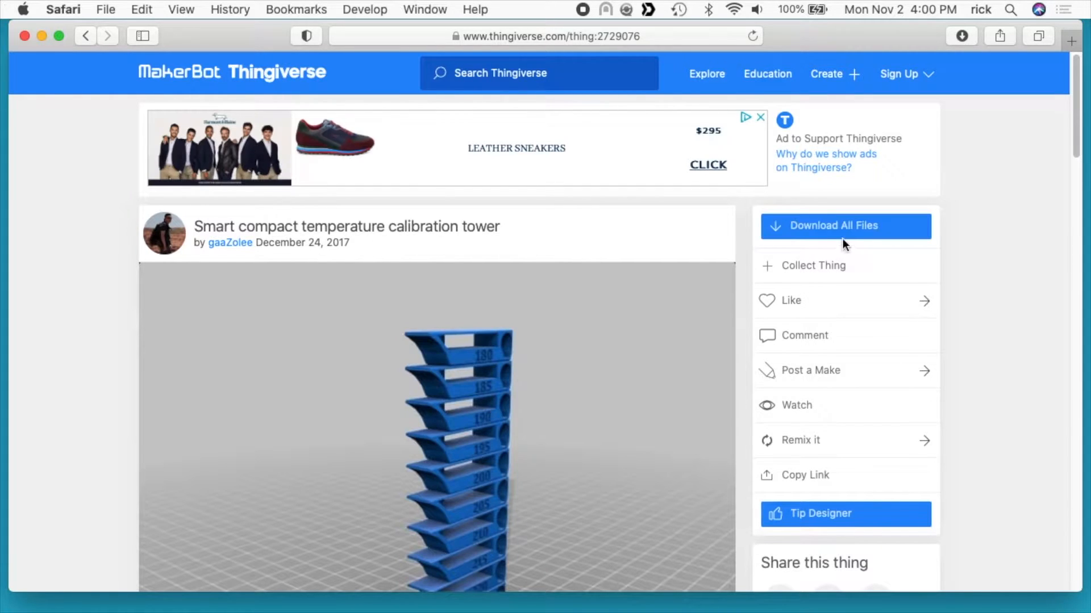
left_click(845, 225)
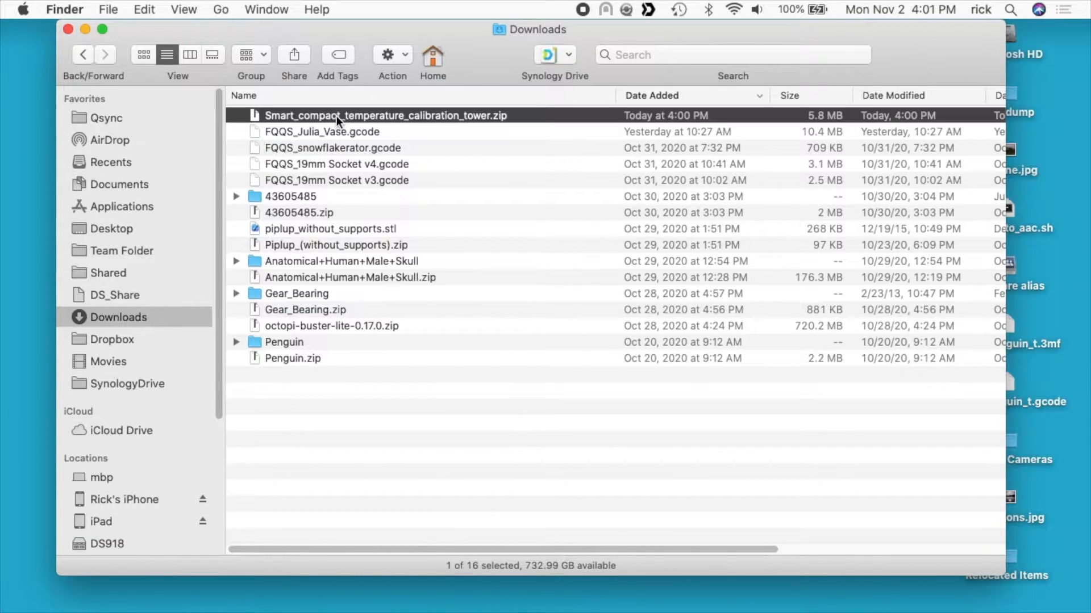
Step: Unzip the downloaded tower archive and enter its files folder
double_click(384, 116)
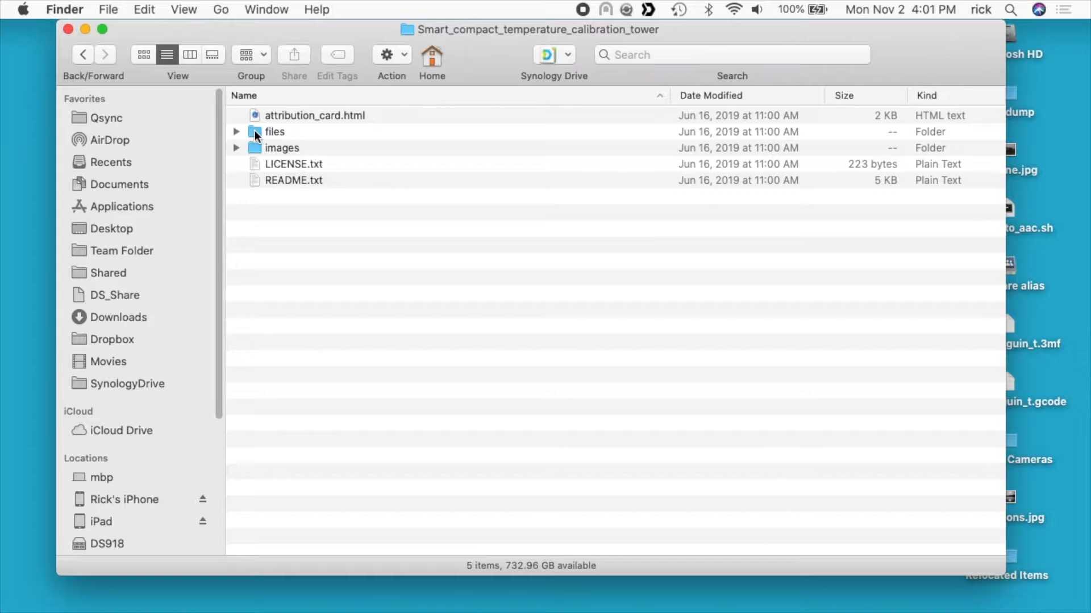
double_click(273, 132)
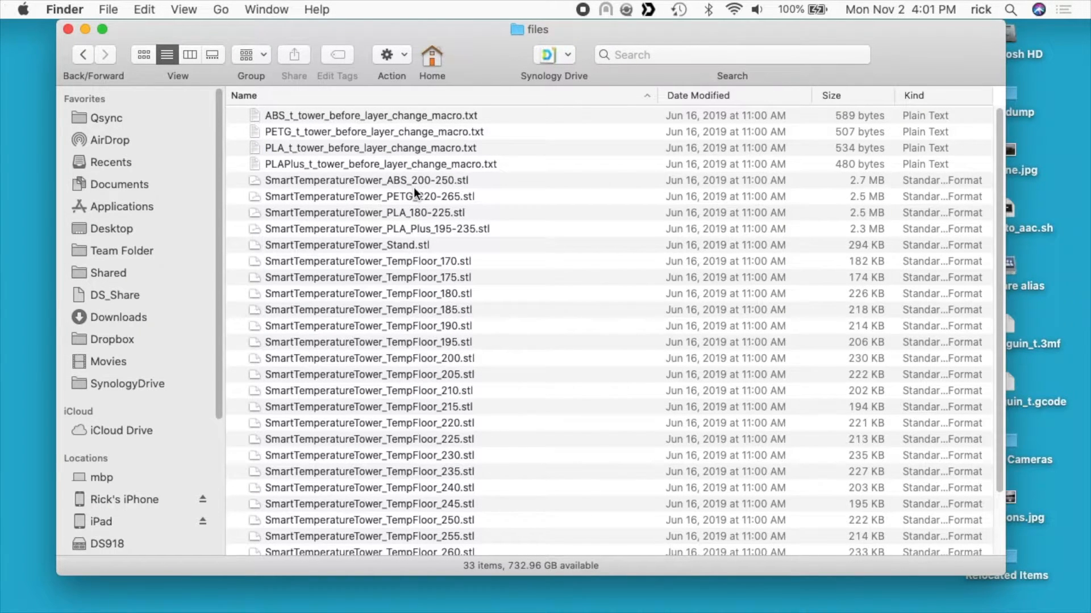
Step: Tag the PLA before-layer-change macro text file red
left_click(347, 148)
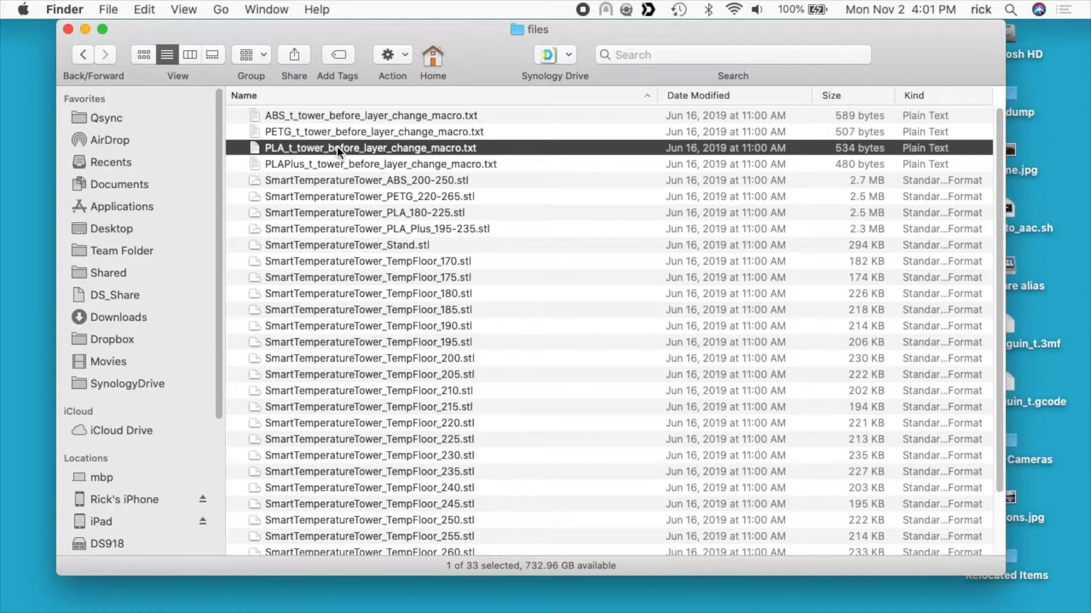
right_click(336, 149)
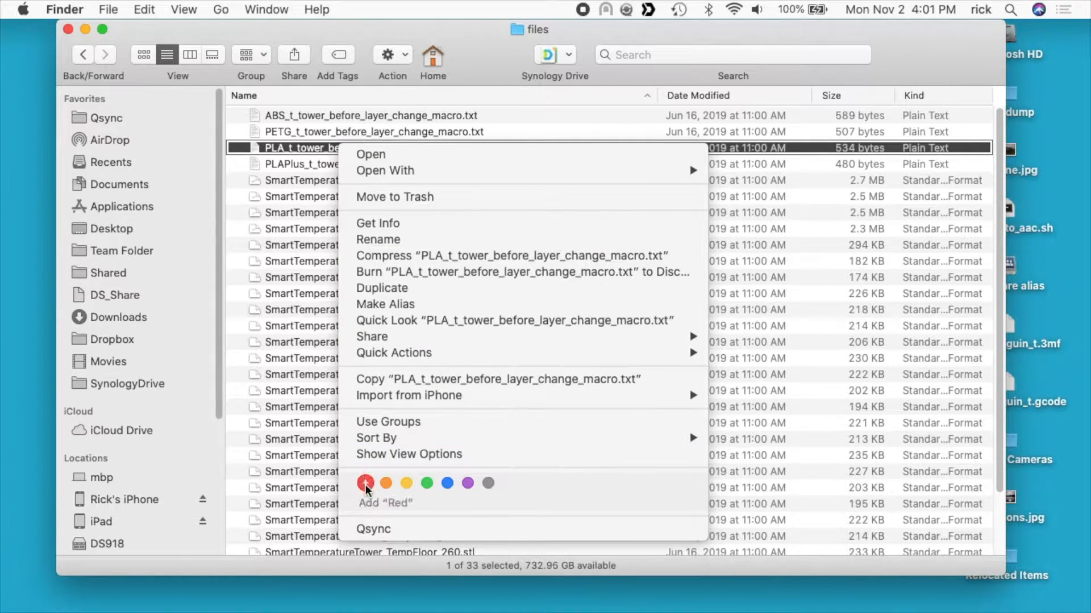
left_click(366, 483)
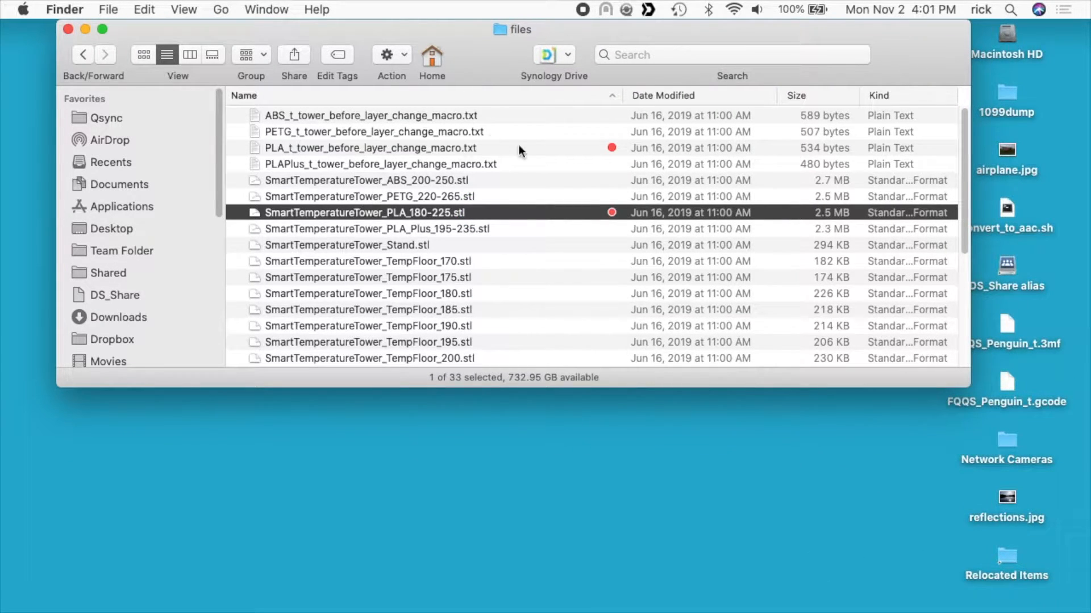
left_click(370, 148)
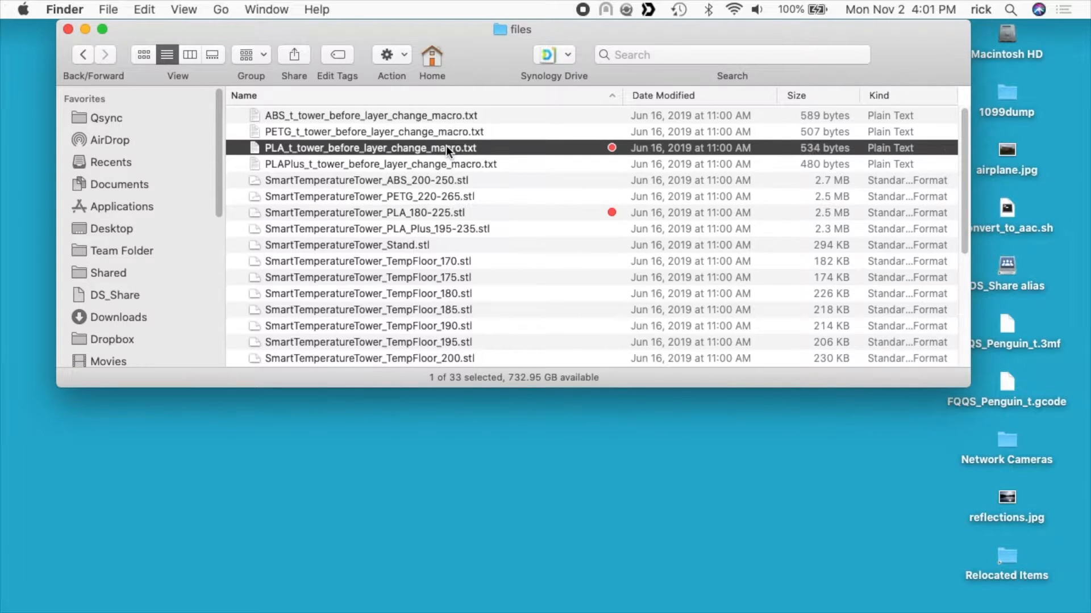
Step: Read the PLA macro in TextEdit beside Finder, then select the PLA 180-225 STL
double_click(393, 148)
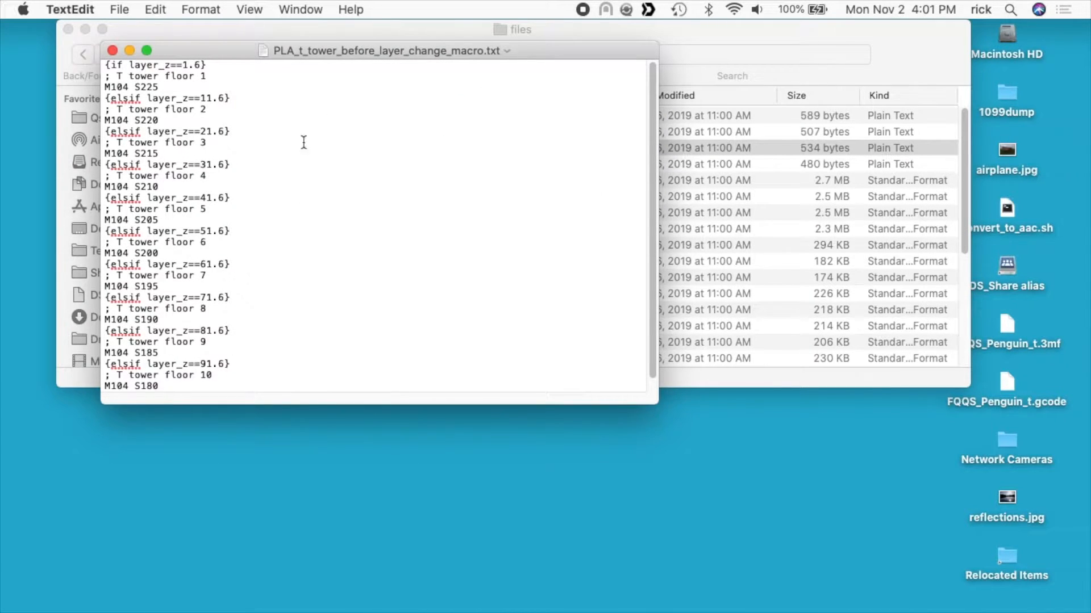
mouse_move(292, 186)
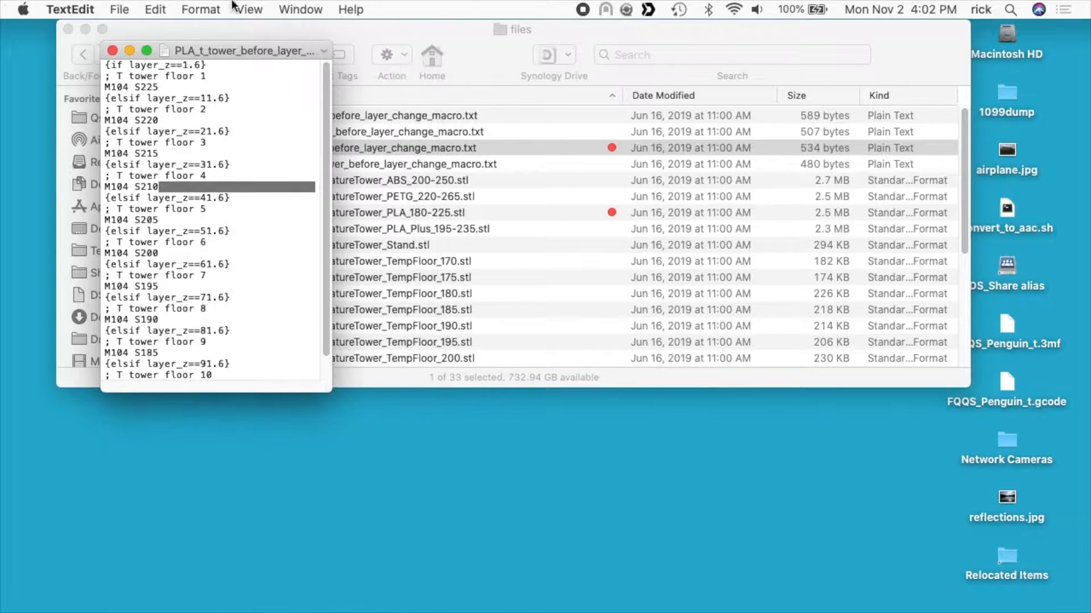
left_click_drag(216, 50, 946, 77)
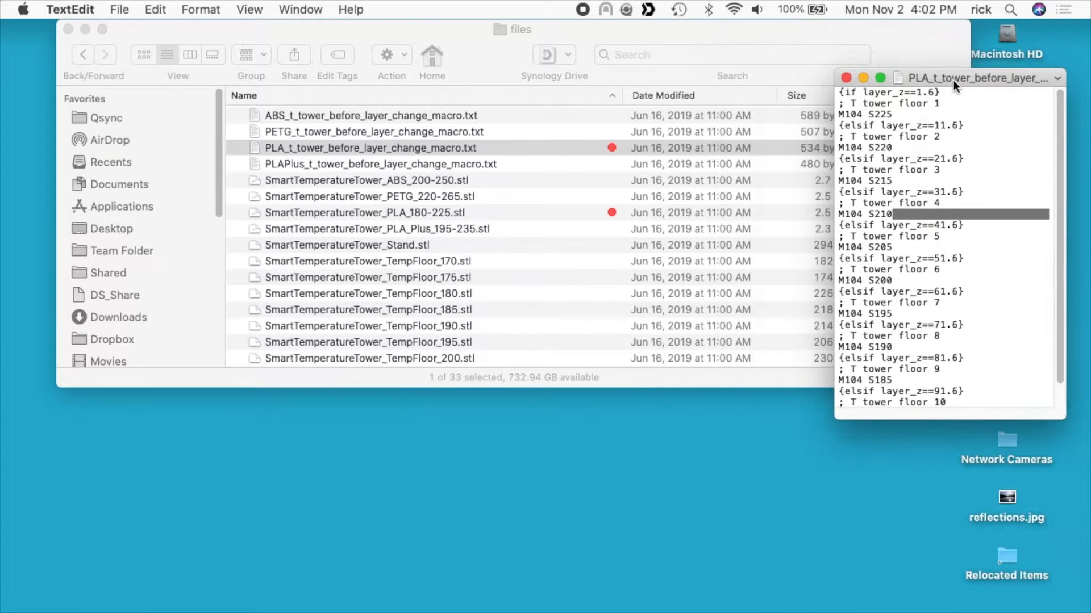
left_click(369, 213)
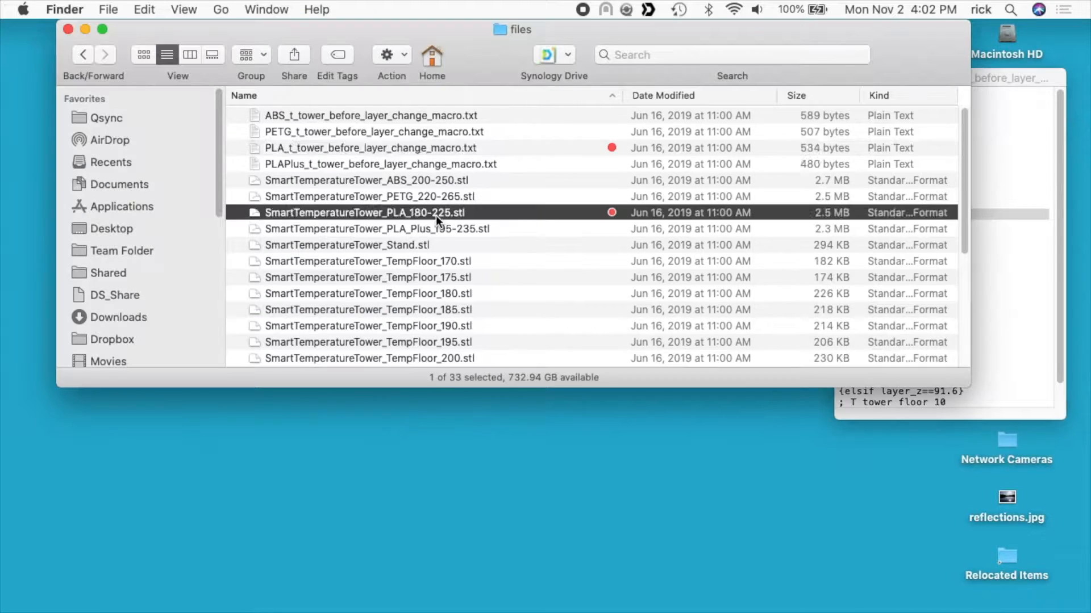
left_click(642, 557)
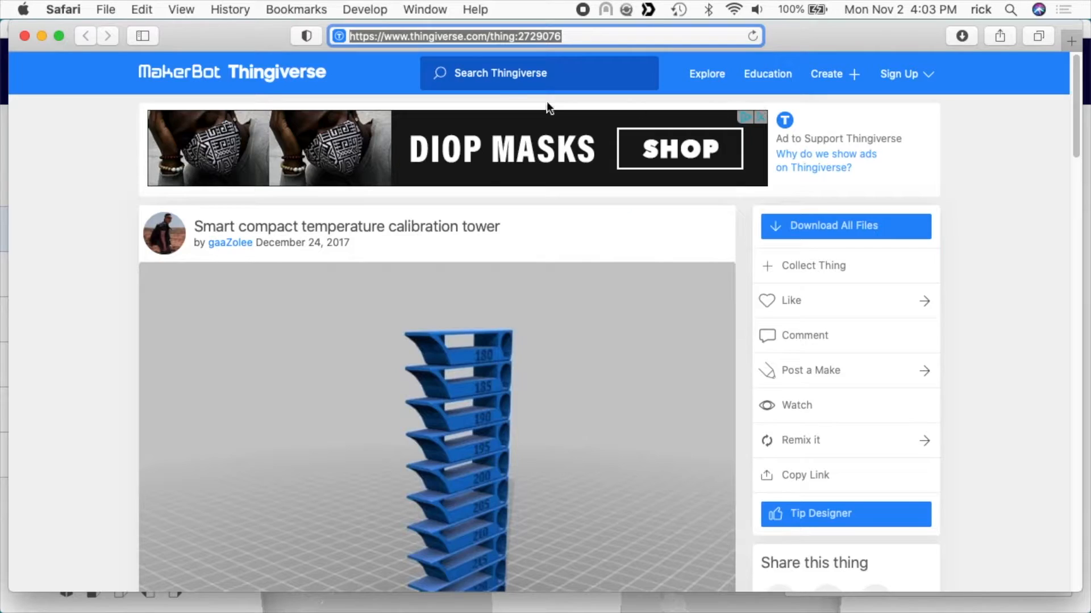
scroll("down", 3)
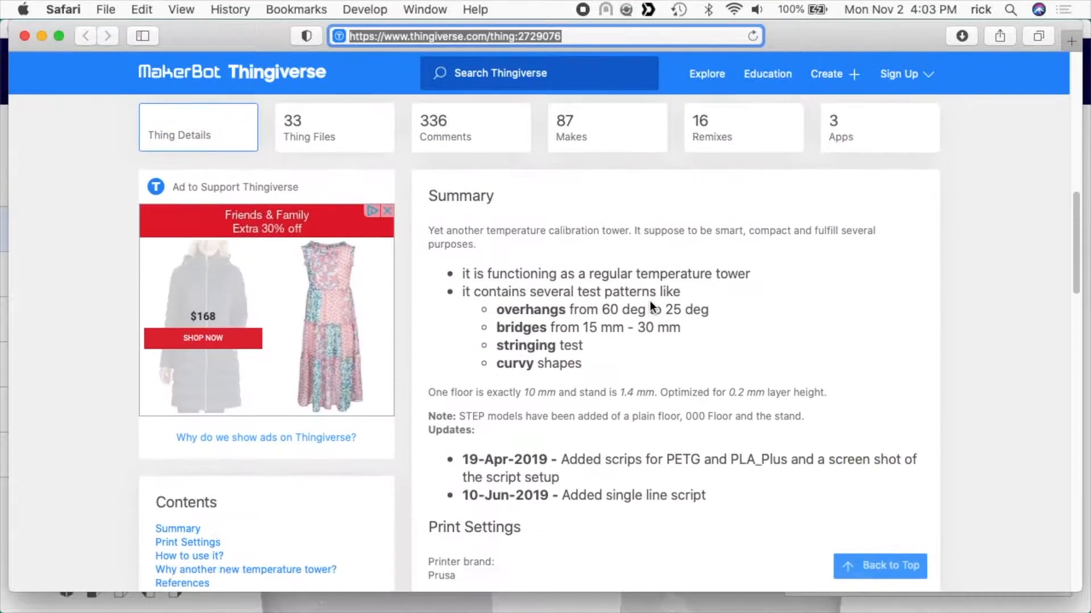
scroll("down", 3)
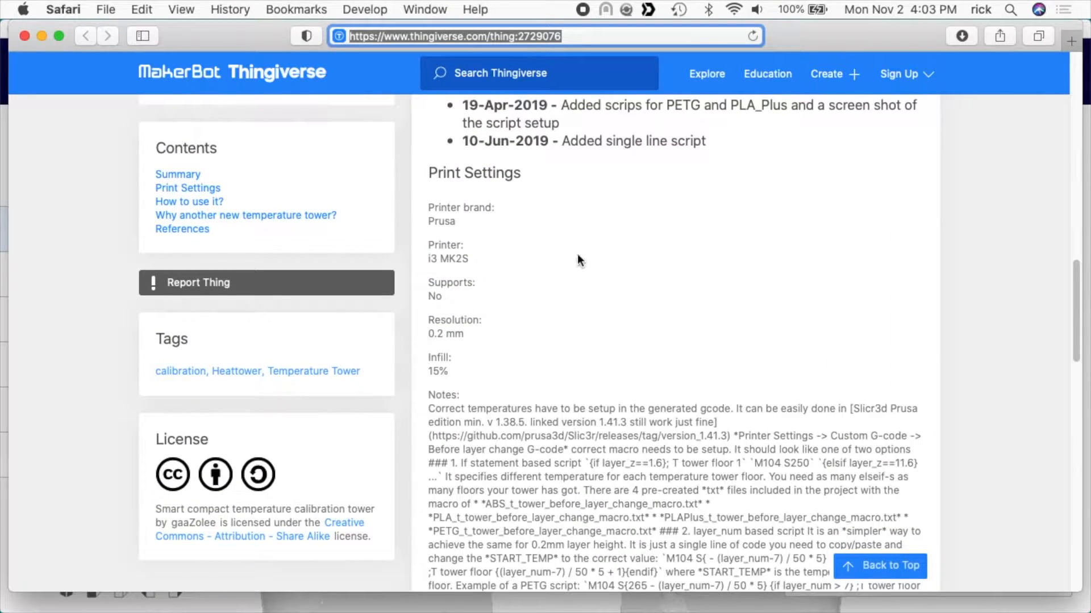
scroll("down", 3)
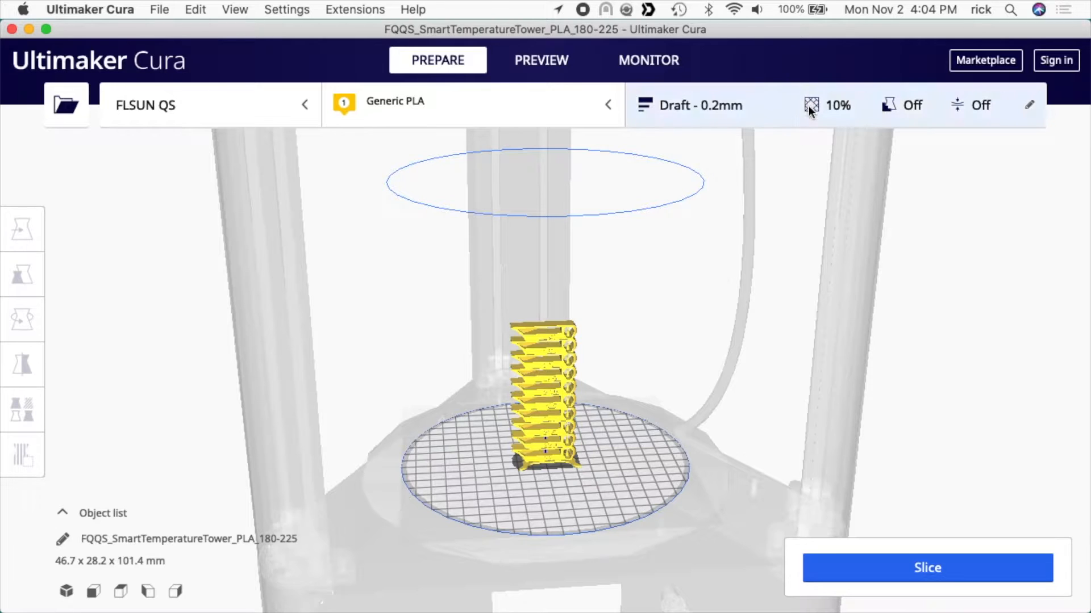
Step: Set the tower's Infill Density to 15% in Cura's custom print settings
left_click(828, 105)
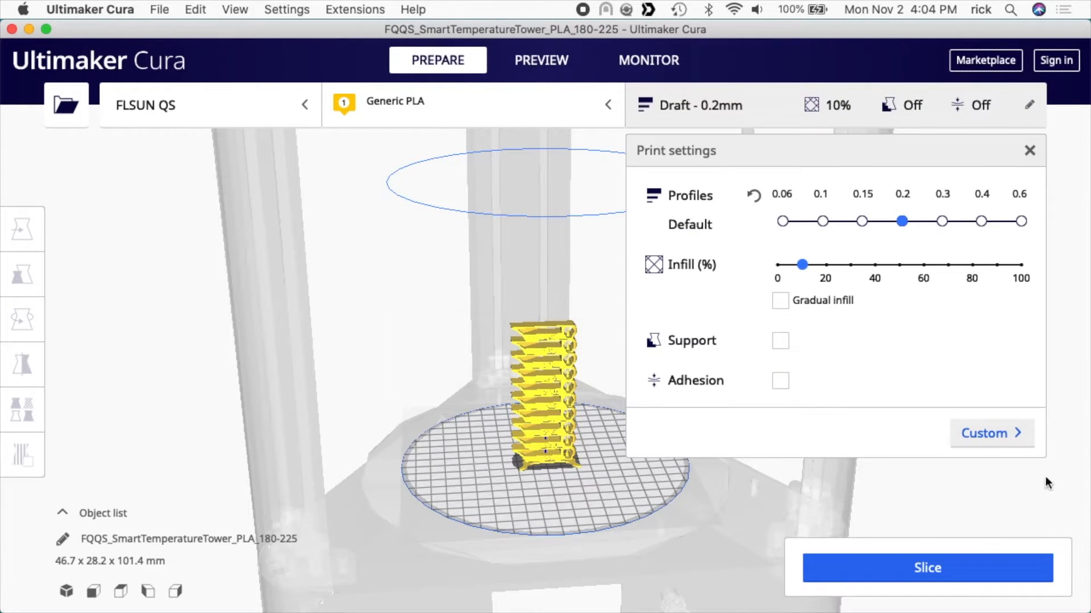
left_click(990, 434)
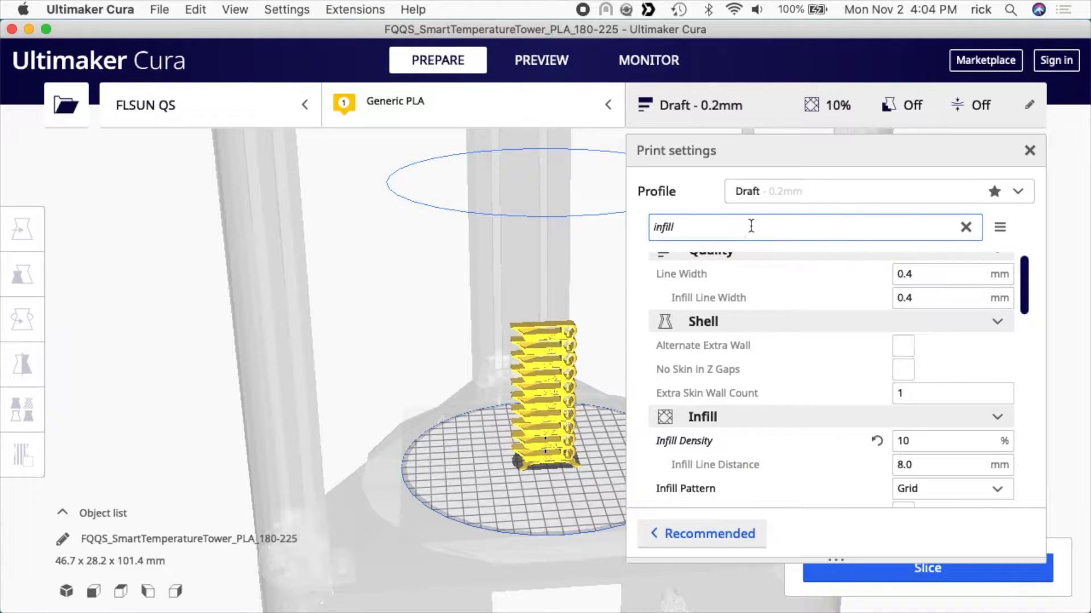
mouse_move(738, 434)
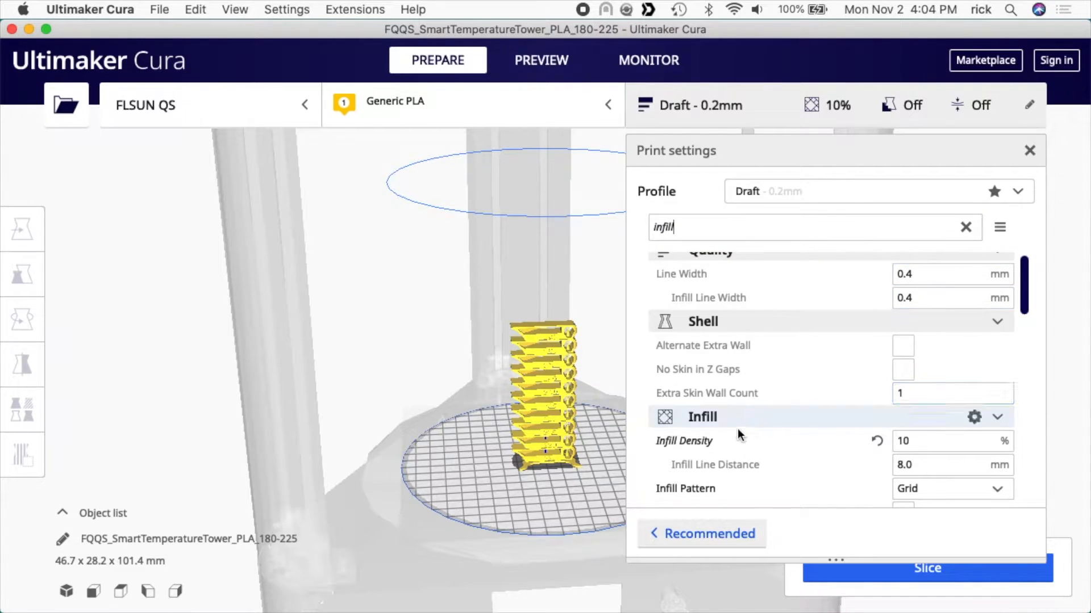
left_click(938, 441)
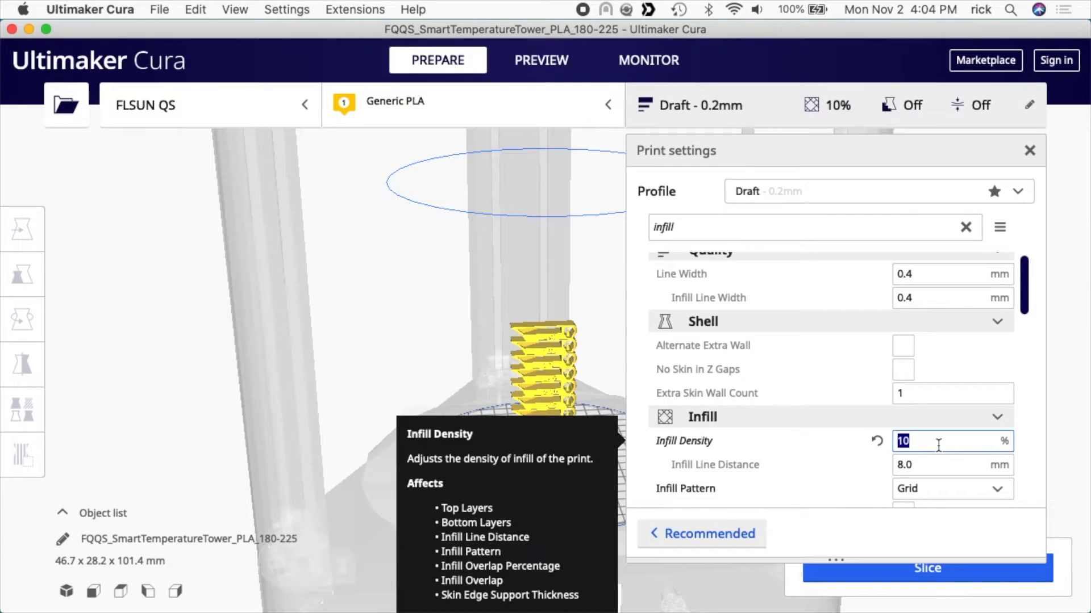
type("15")
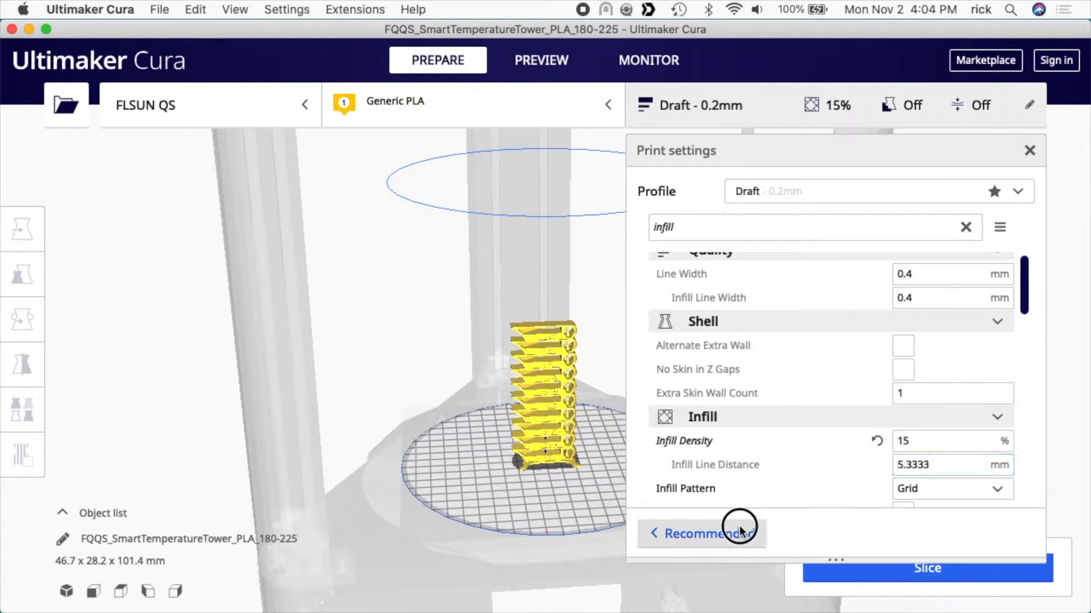
left_click(702, 534)
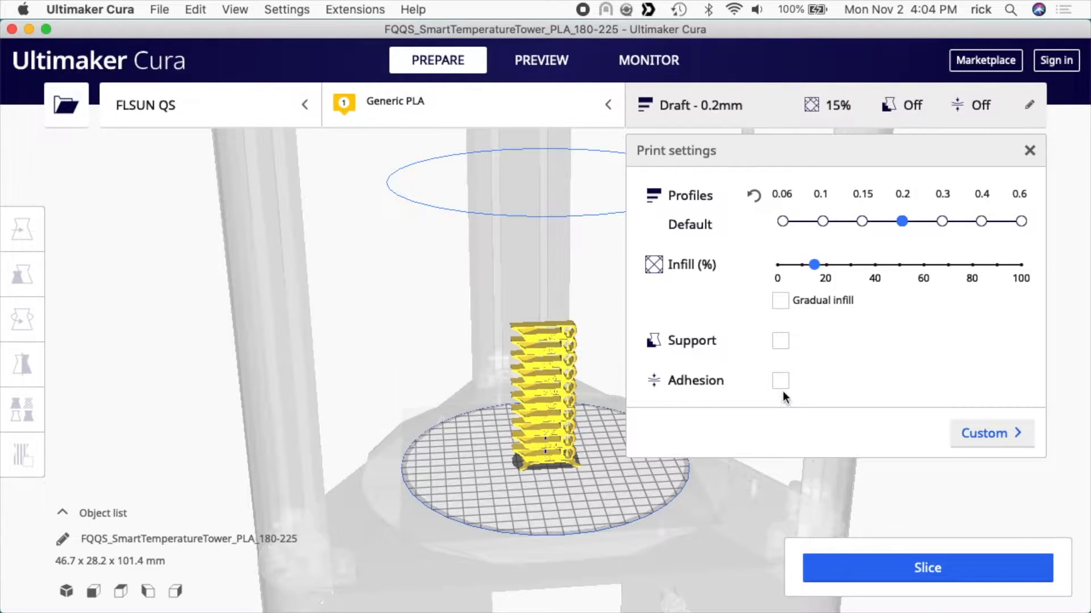
left_click(1029, 150)
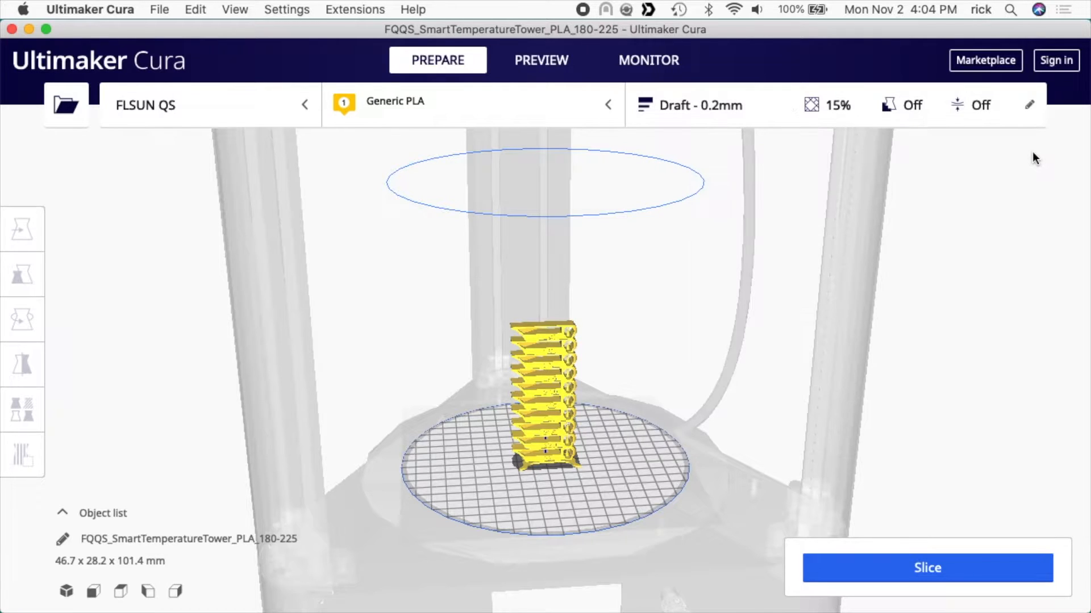
mouse_move(1088, 277)
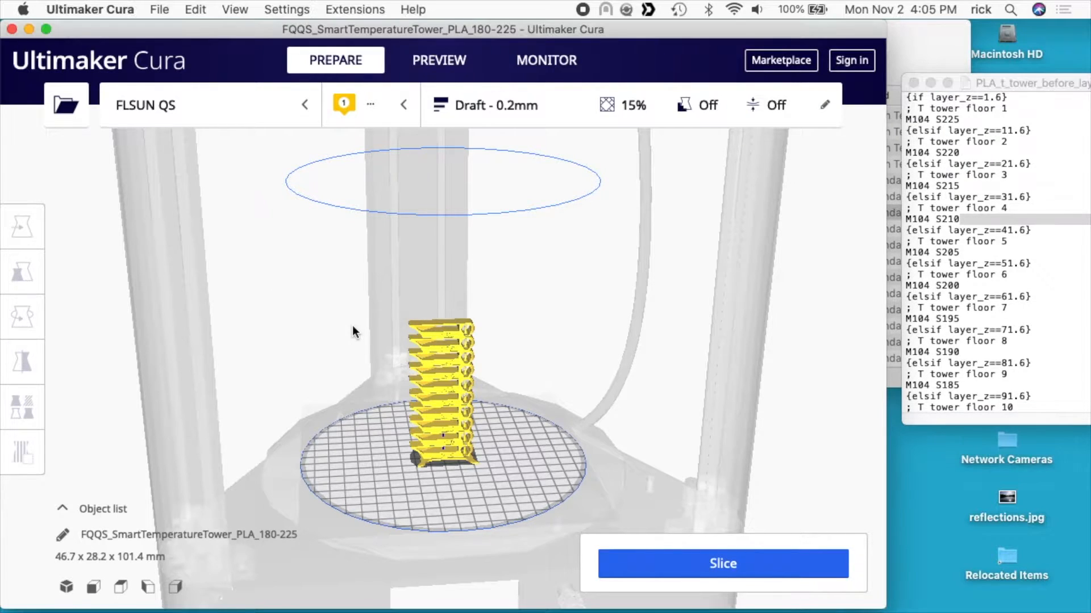
Step: In Extensions > Post Processing, add ChangeAtZ scripts up to a fourth
left_click(354, 9)
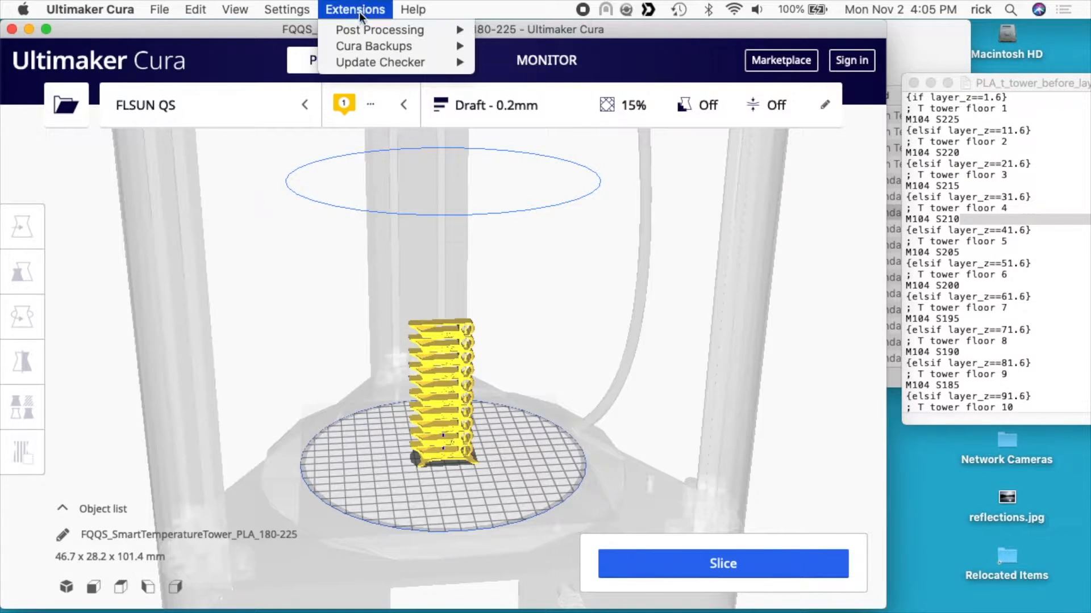
mouse_move(388, 29)
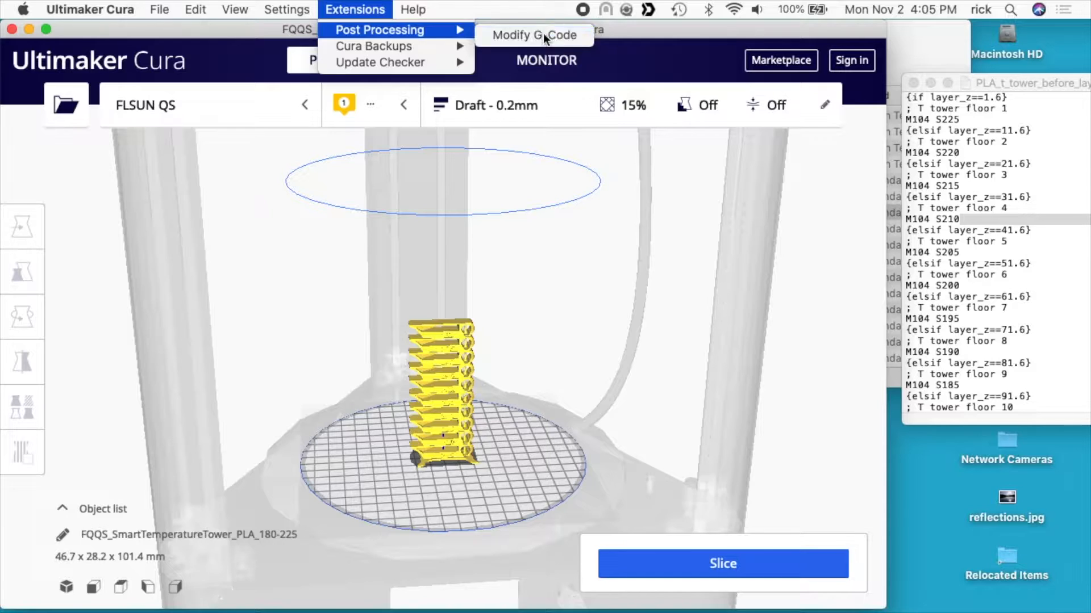
left_click(534, 35)
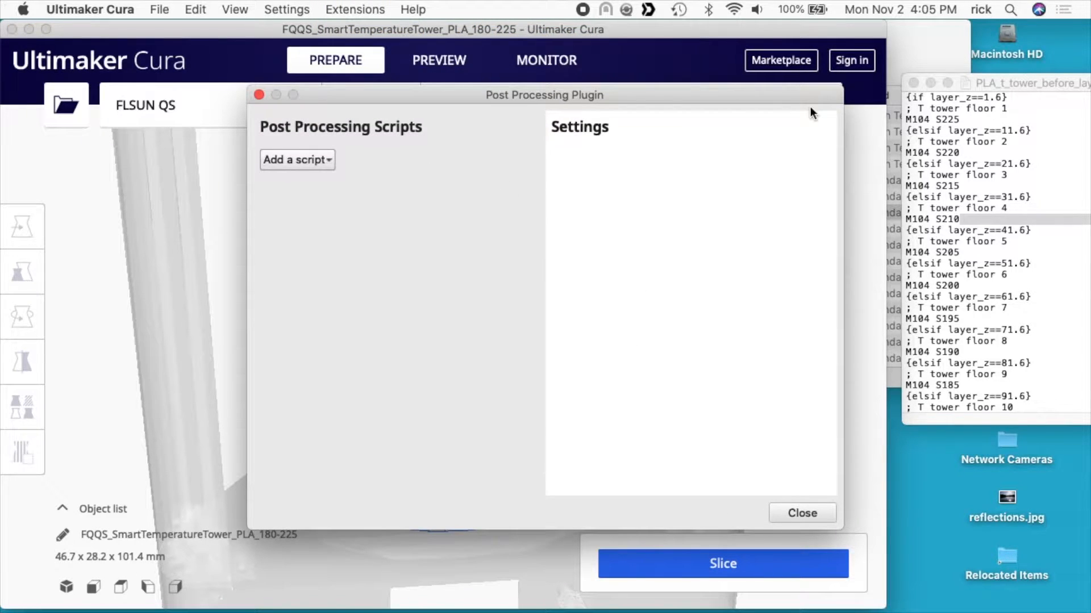
left_click(298, 159)
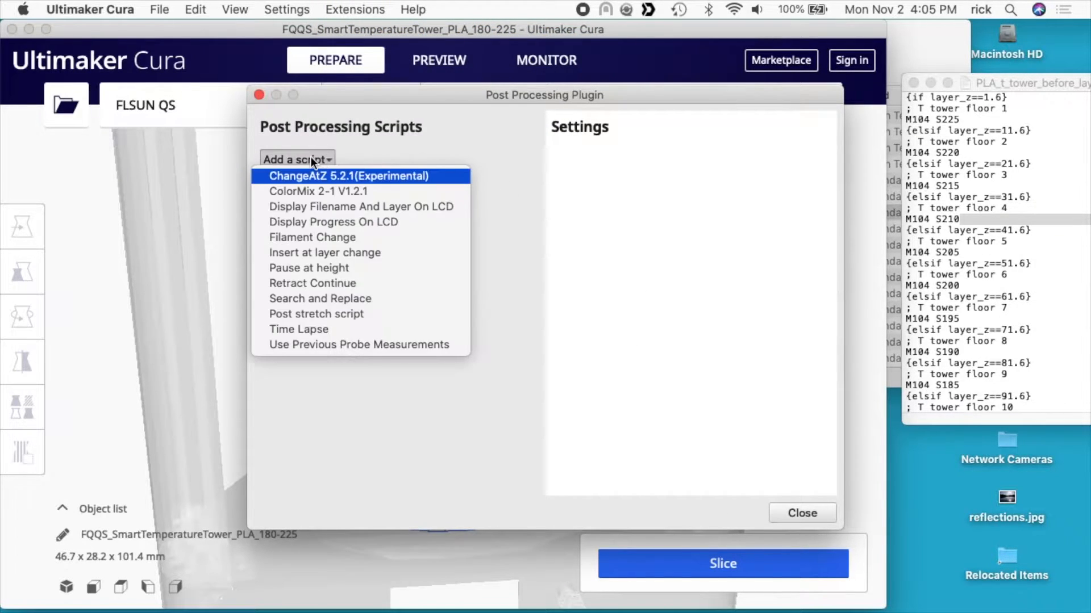
left_click(347, 175)
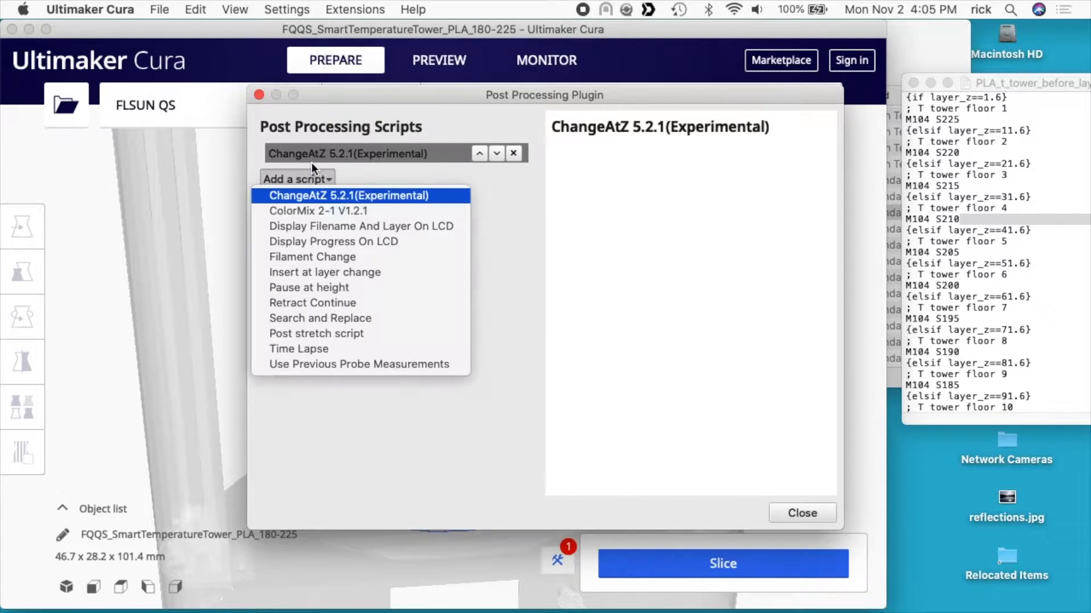
left_click(348, 195)
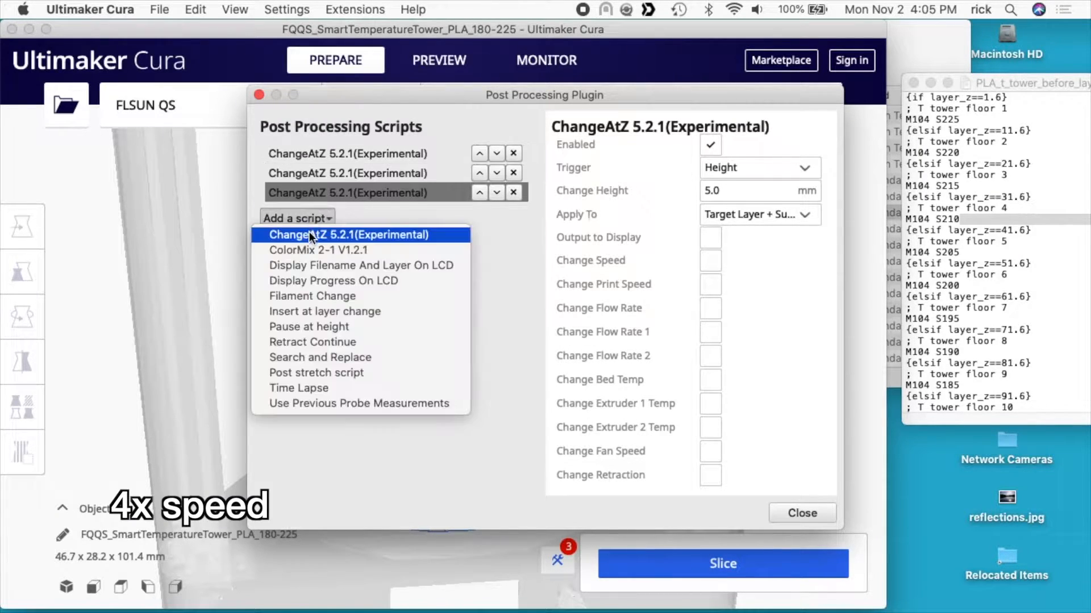
left_click(350, 235)
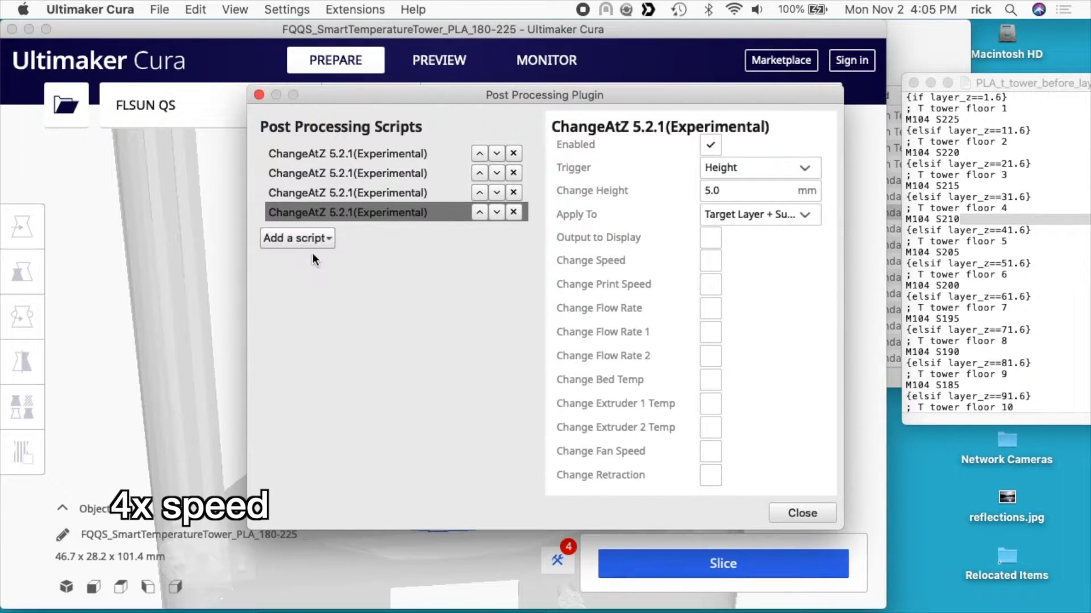
Step: Add the remaining ChangeAtZ scripts to reach ten and remove the ColorMix script
left_click(296, 239)
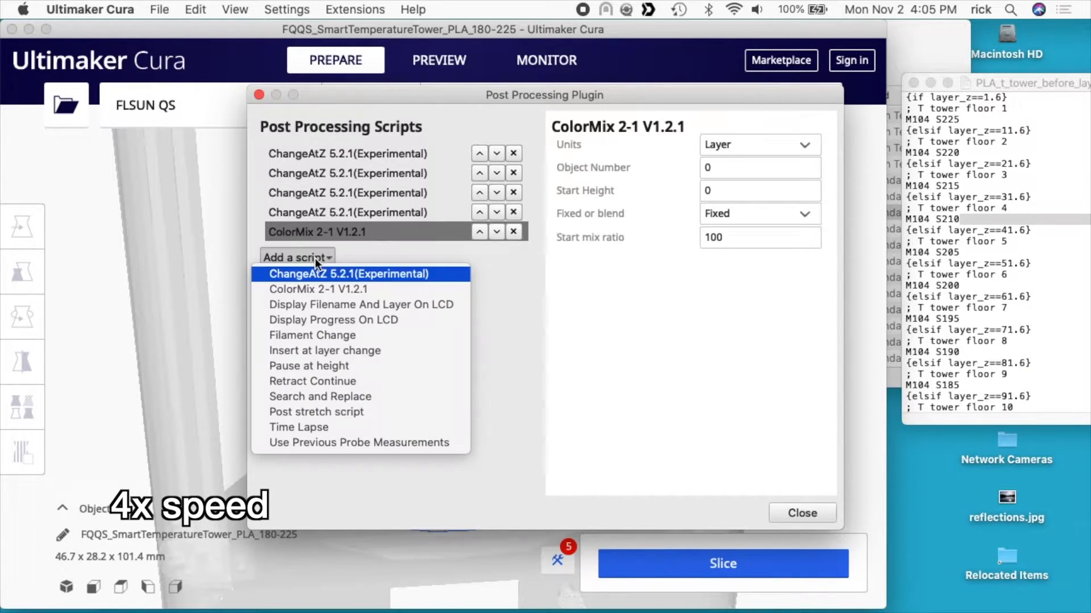
left_click(349, 274)
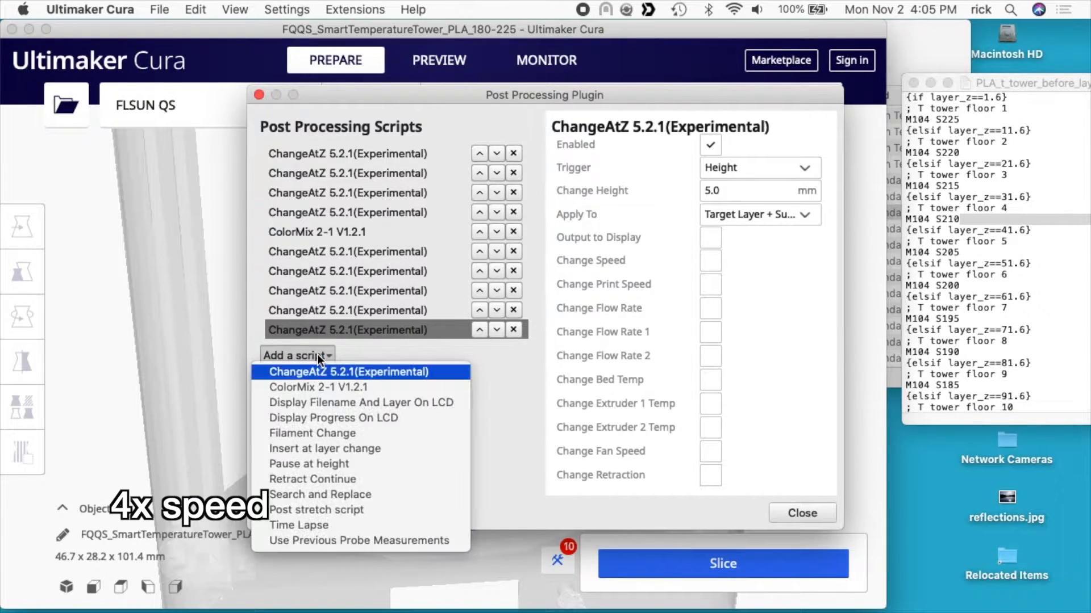
left_click(350, 371)
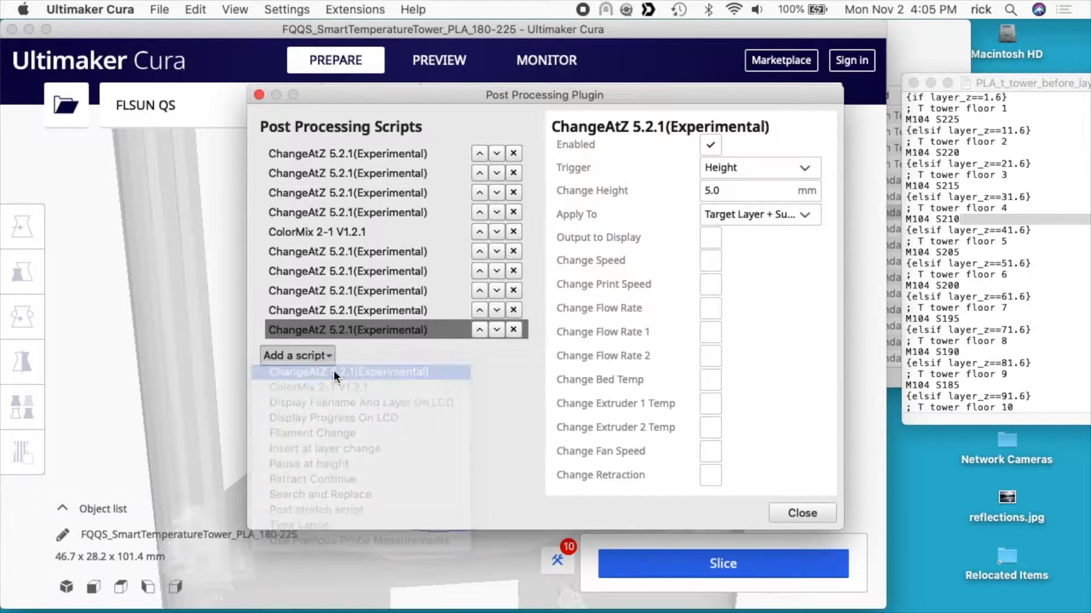
left_click(297, 354)
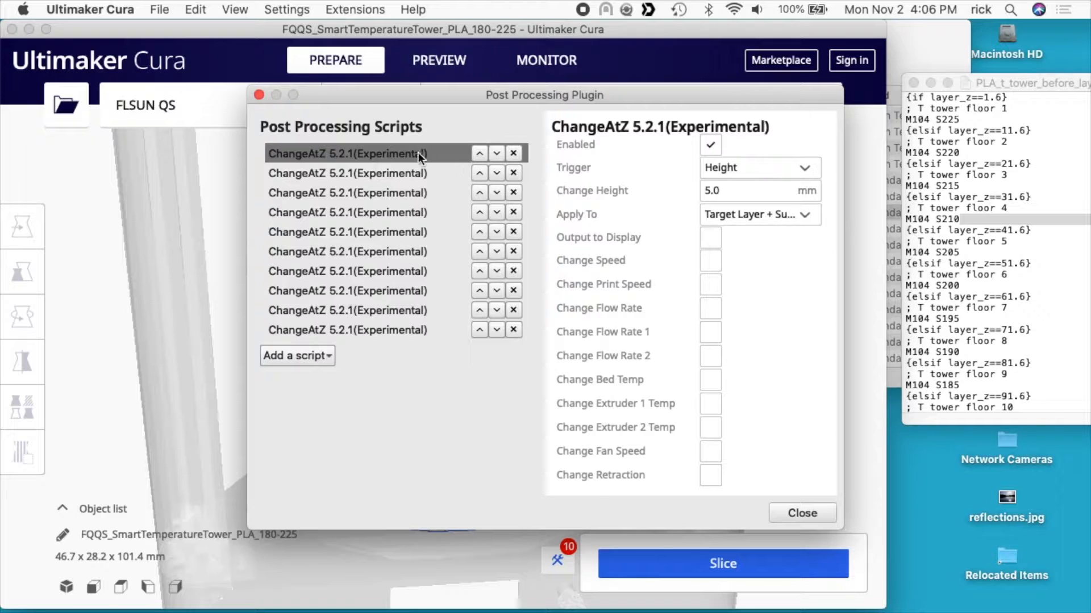
Step: Set the ChangeAtZ scripts' Change Height values from 1.6 mm stepping up to 91.6 mm
left_click(741, 191)
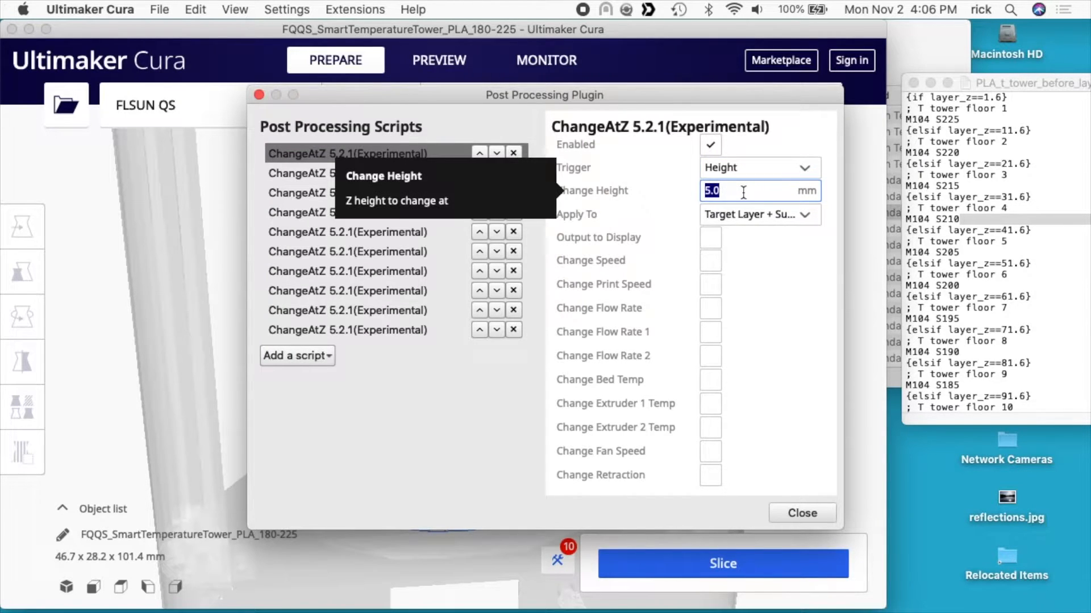
type("1.6")
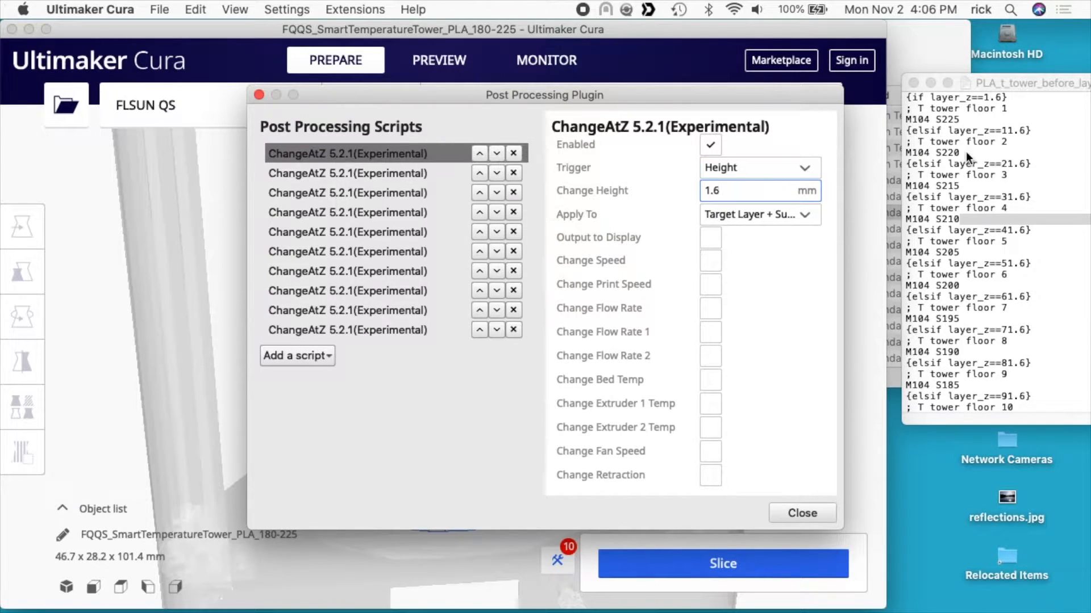
mouse_move(377, 206)
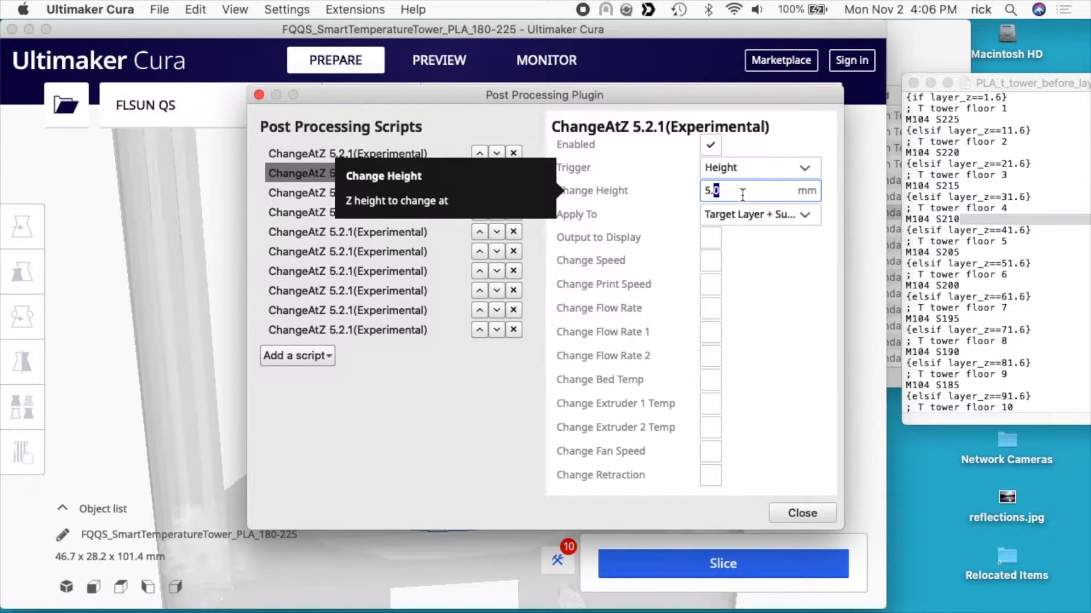
type("11")
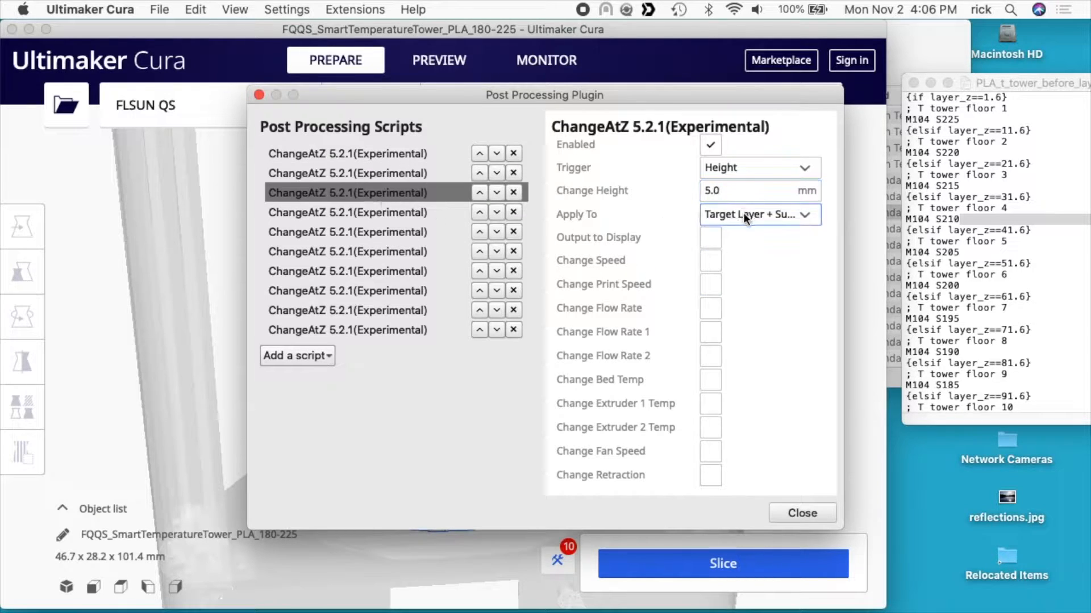
left_click(742, 191)
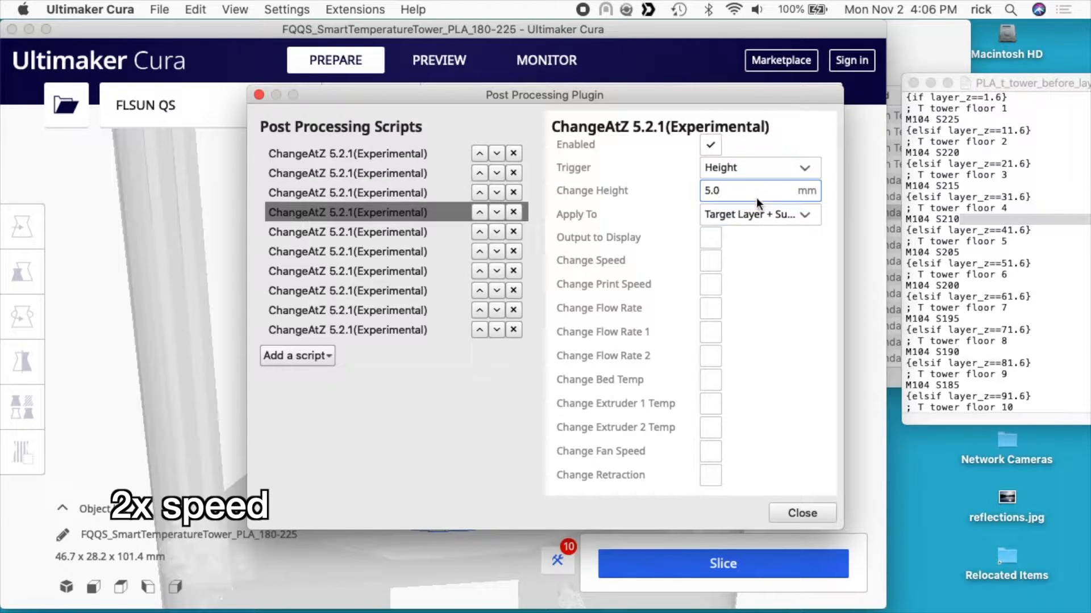
left_click(738, 191)
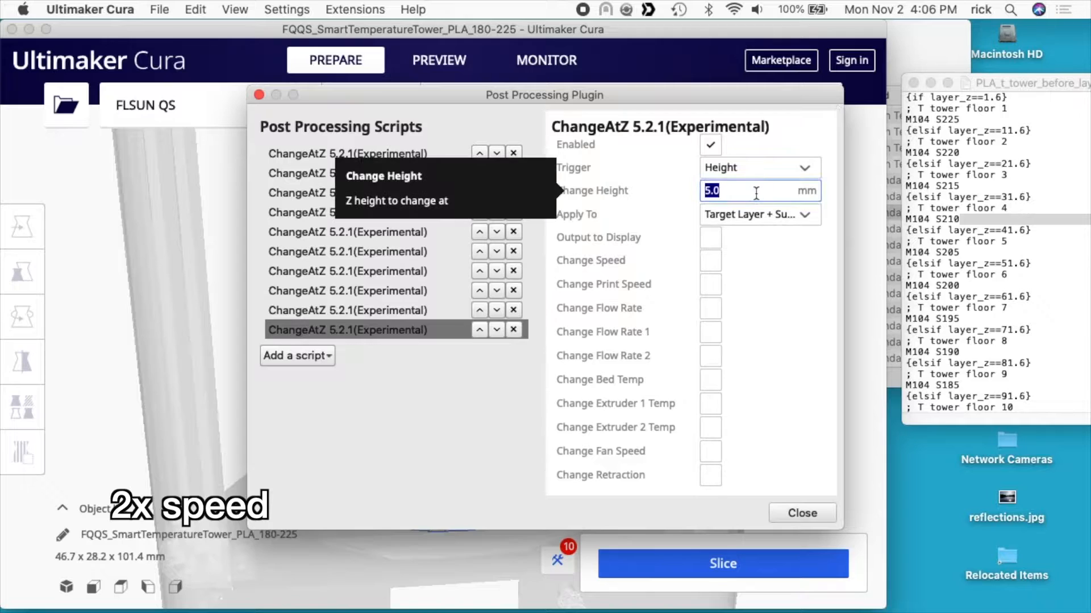
type("91.6")
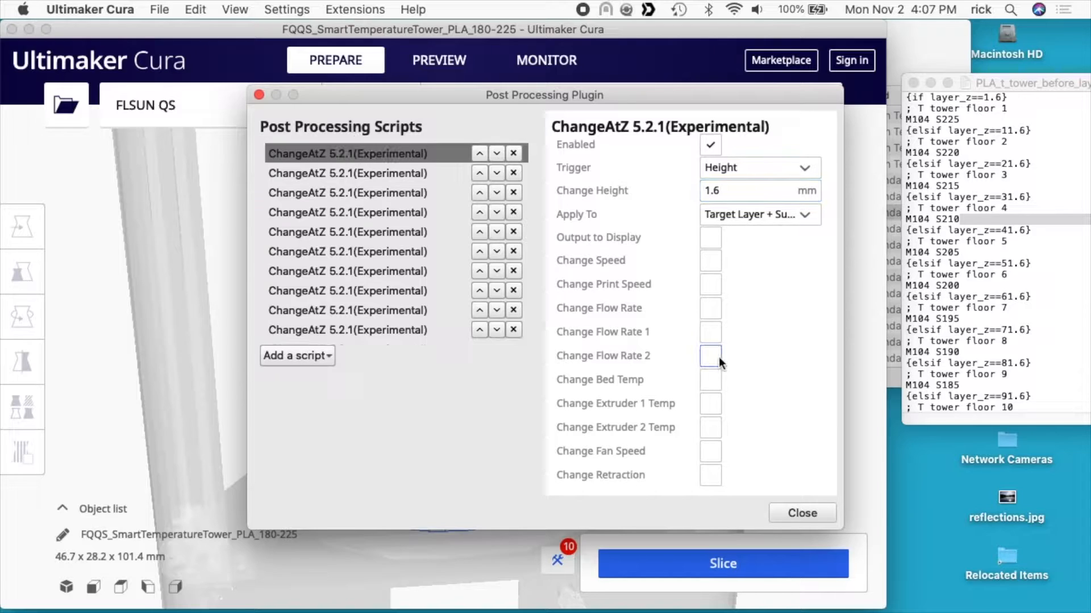
Step: Tick Change Extruder 1 Temp on each ChangeAtZ script
left_click(702, 403)
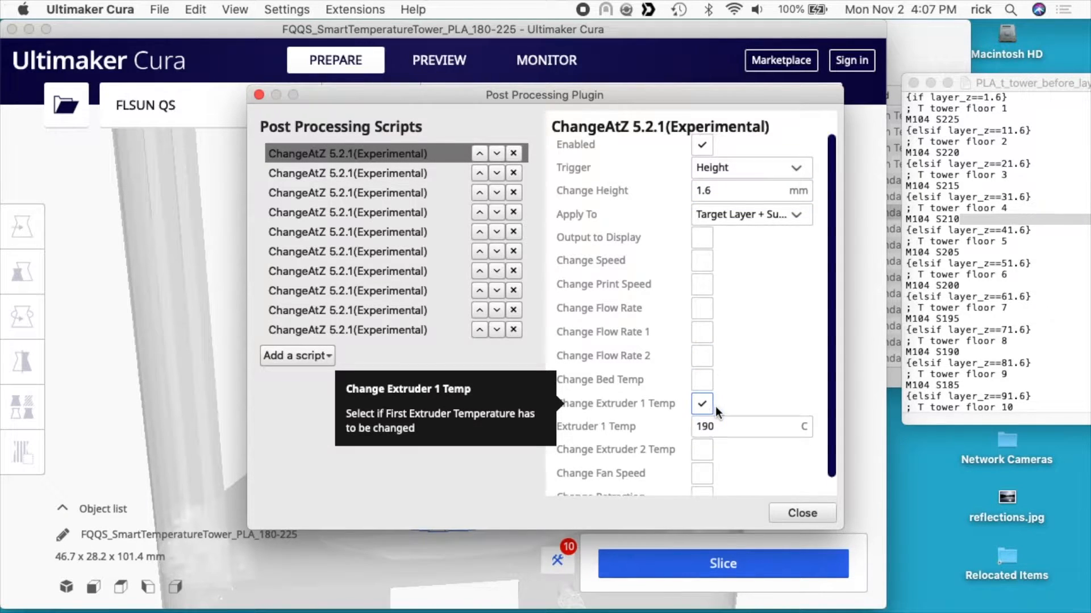
mouse_move(411, 209)
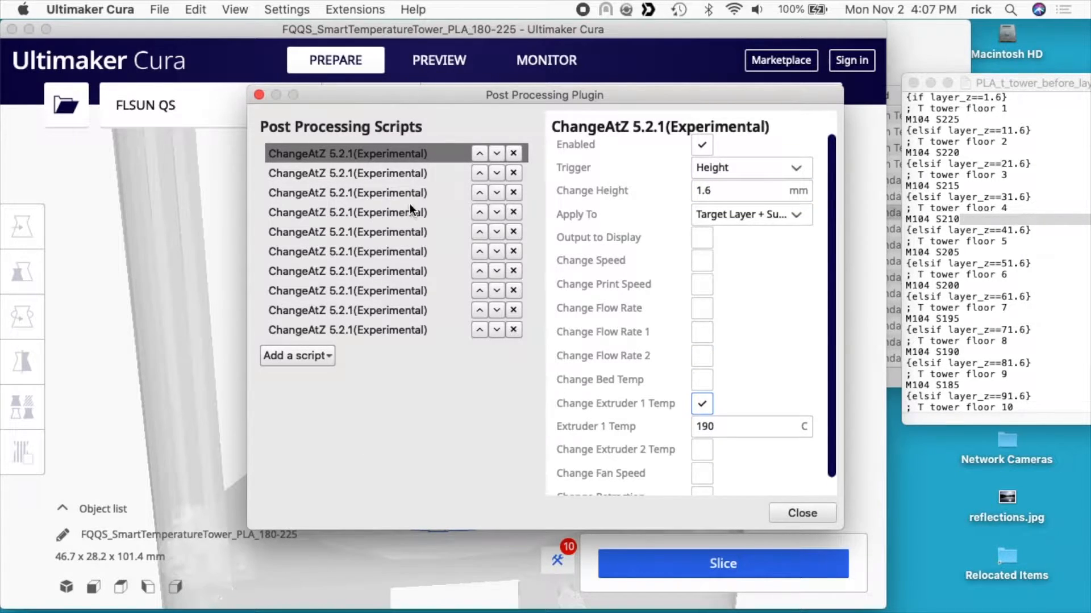
left_click(348, 172)
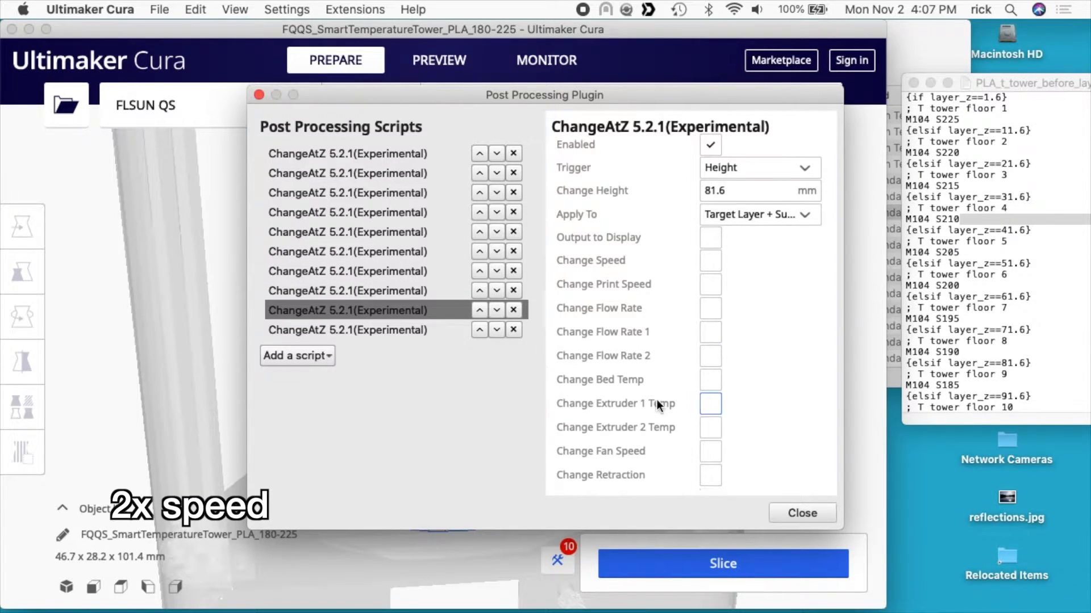
left_click(710, 404)
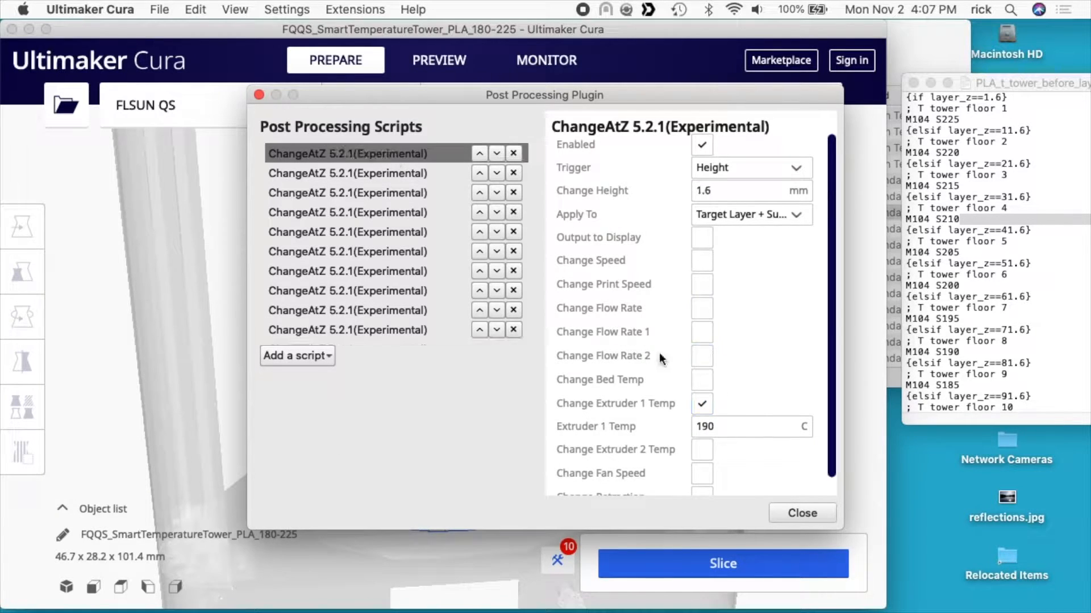
mouse_move(757, 426)
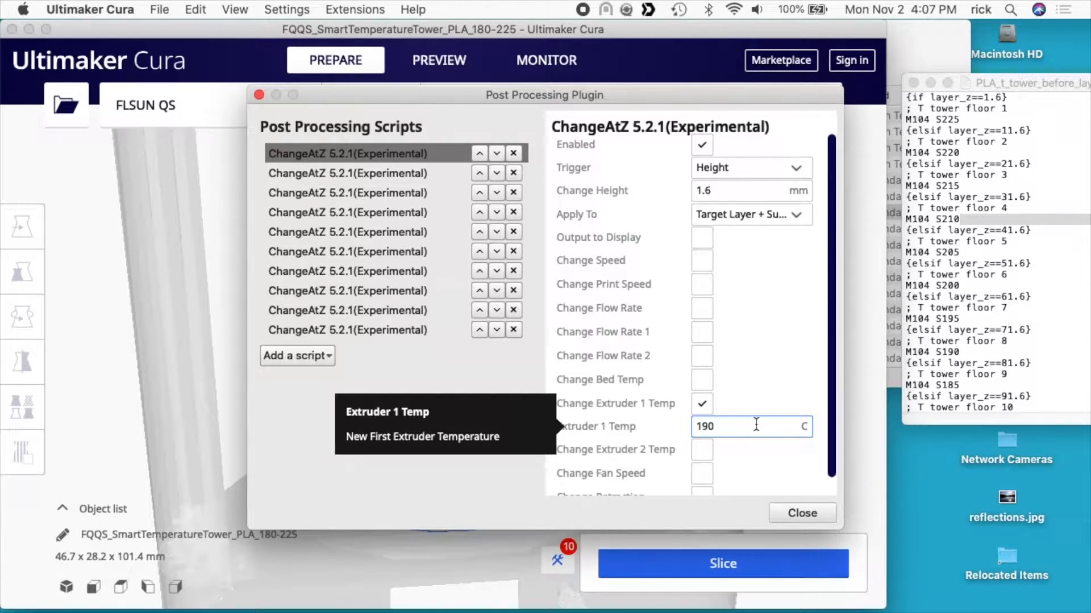
Step: Set Extruder 1 Temp per script from 225 °C down through 220 °C to 180 °C at 91.6 mm
type("225")
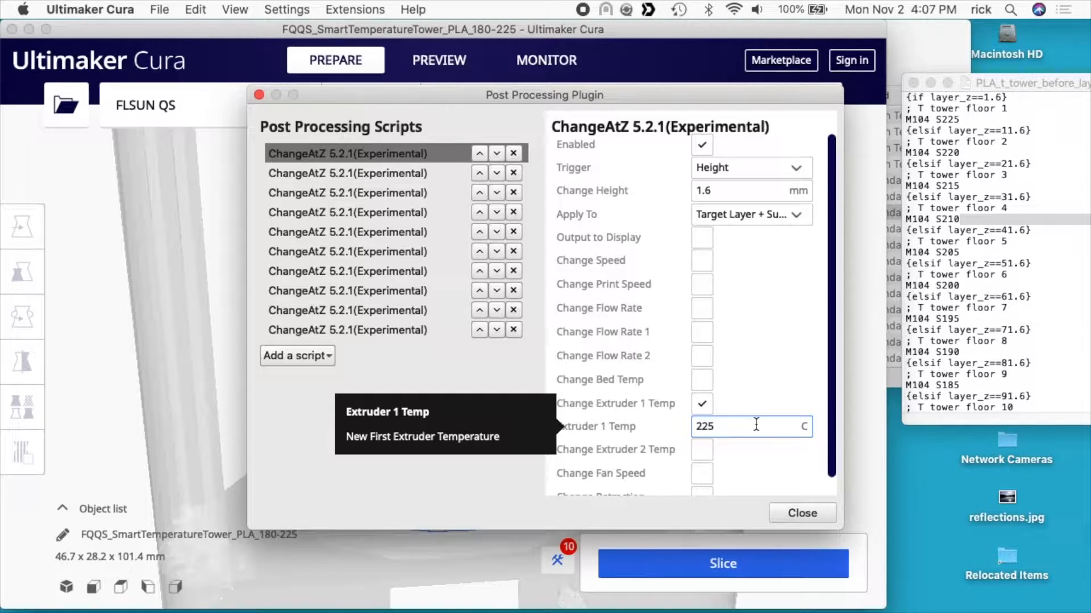
left_click(347, 173)
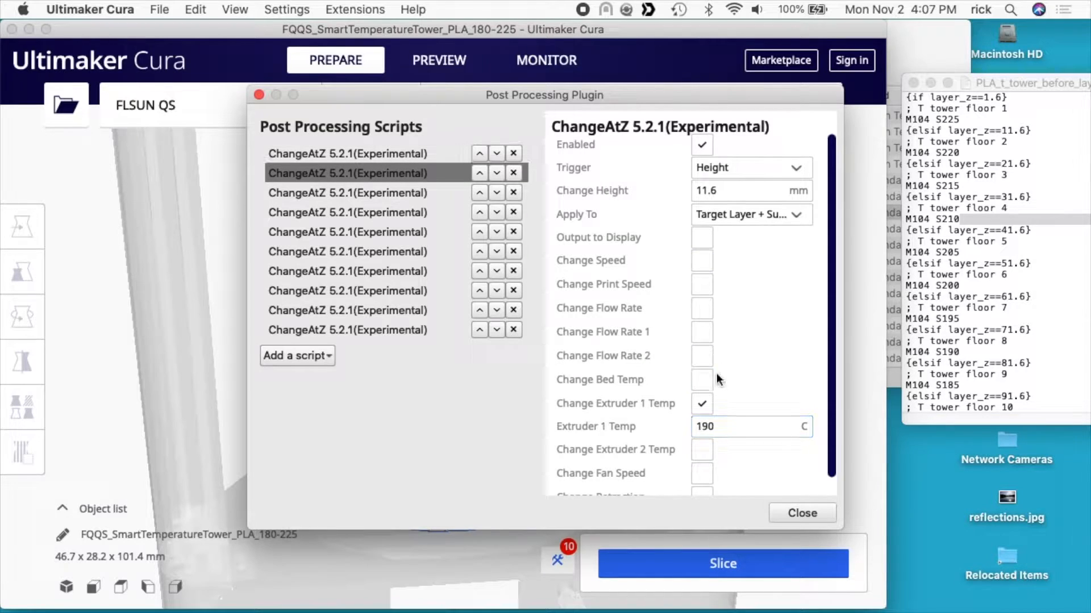
type("220")
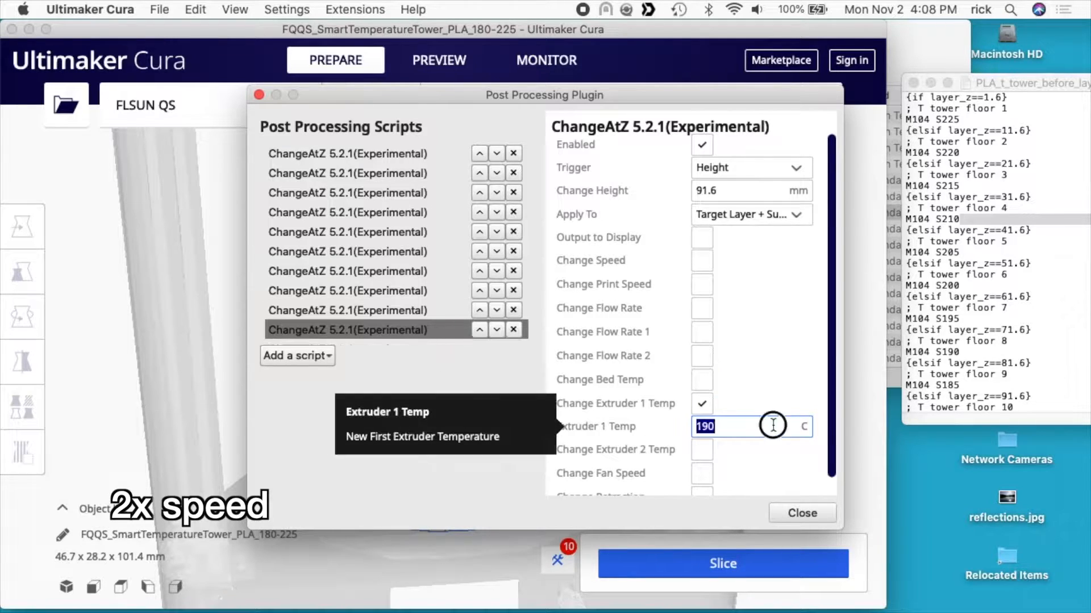
type("180")
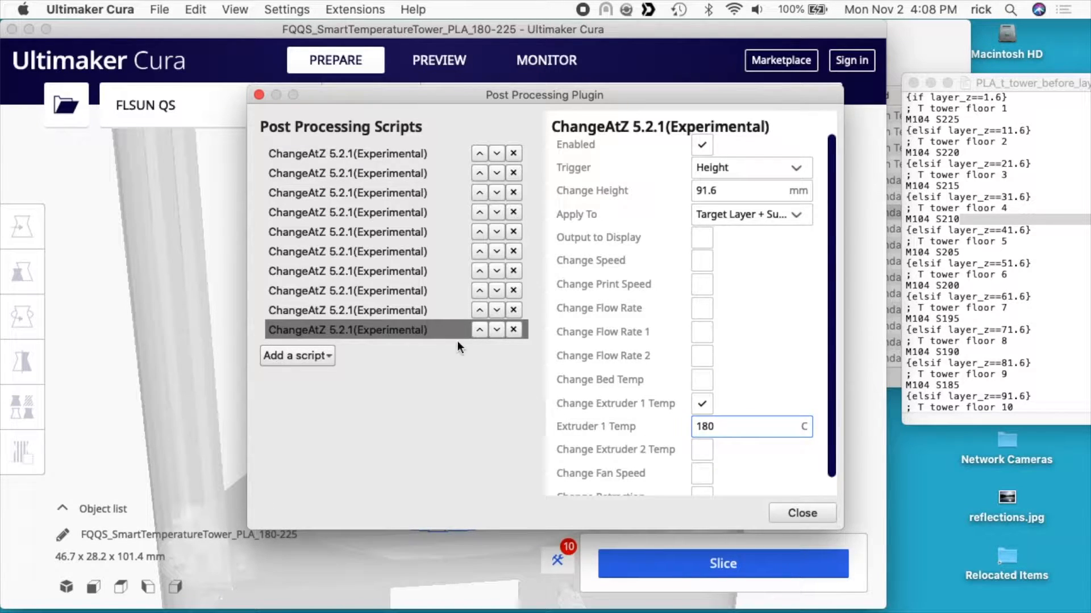
left_click(348, 155)
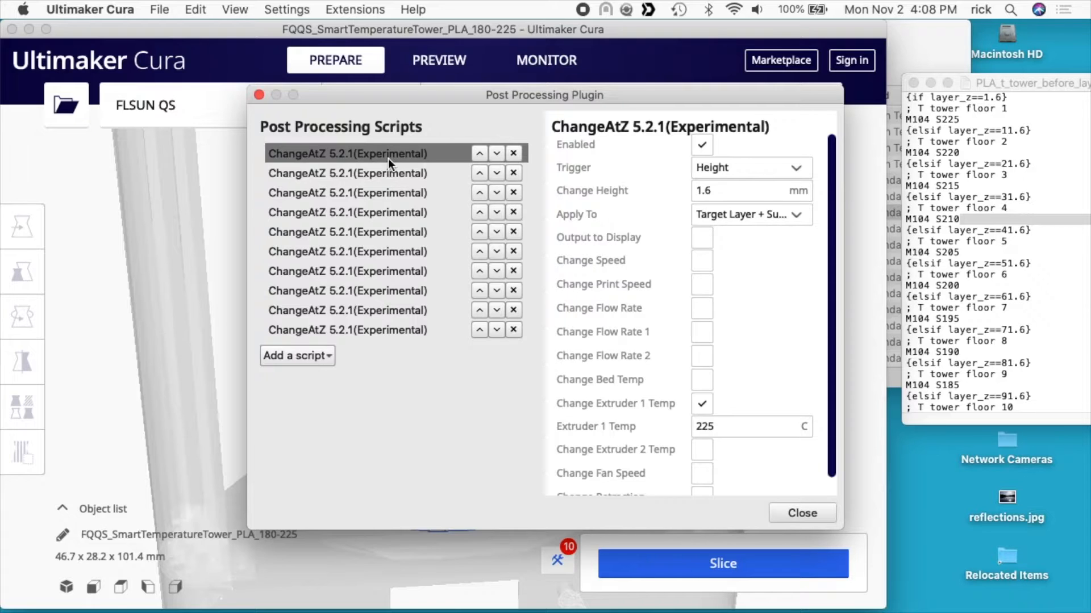
left_click(348, 213)
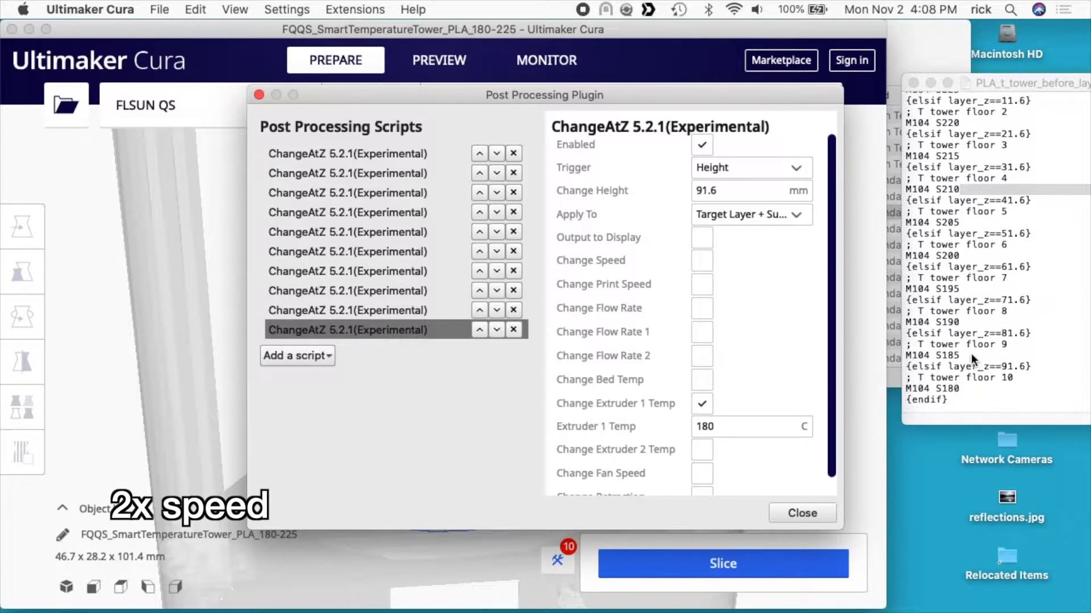
left_click(996, 81)
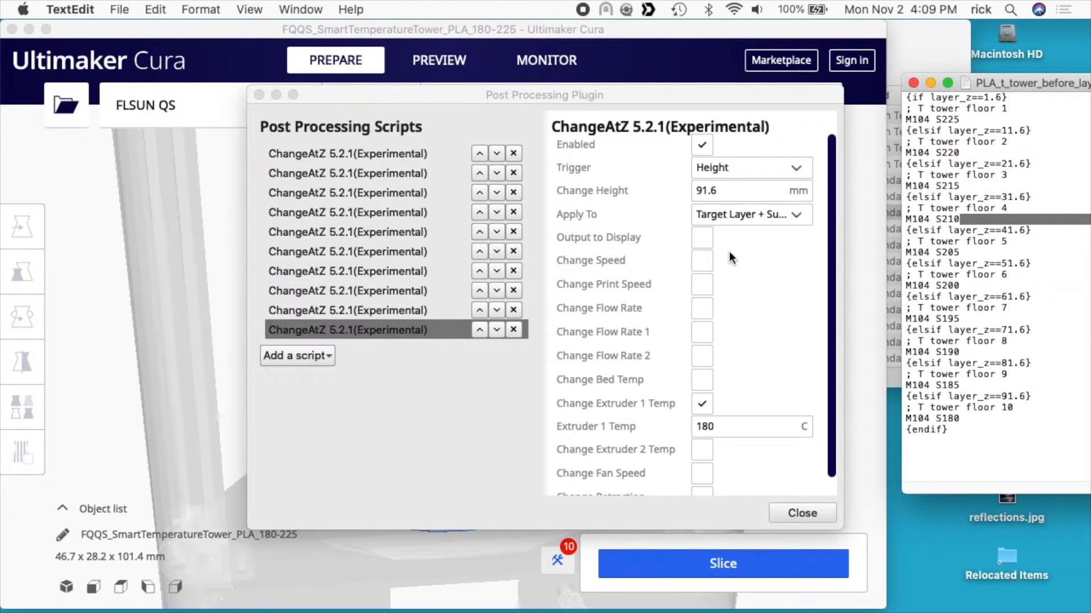
mouse_move(740, 245)
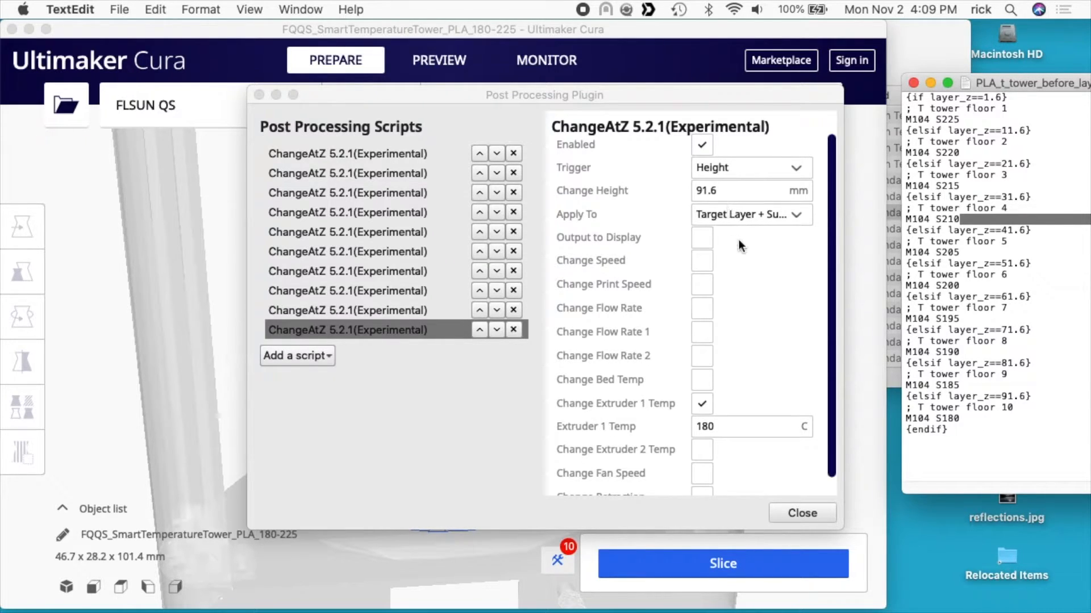
mouse_move(769, 238)
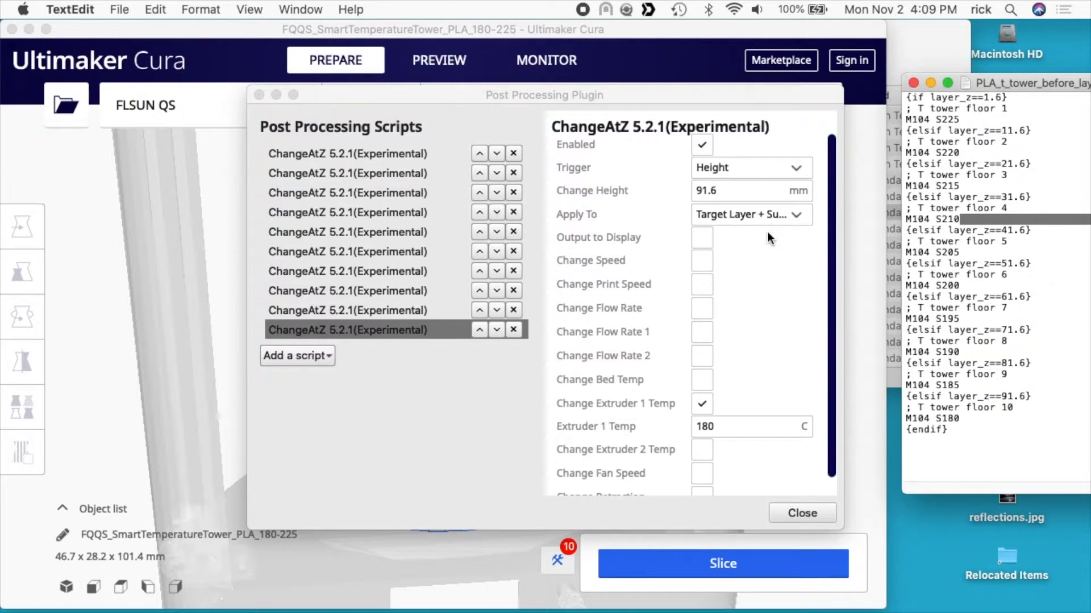
Step: Close the Post Processing dialog, slice the tower and start saving the G-code
left_click(802, 512)
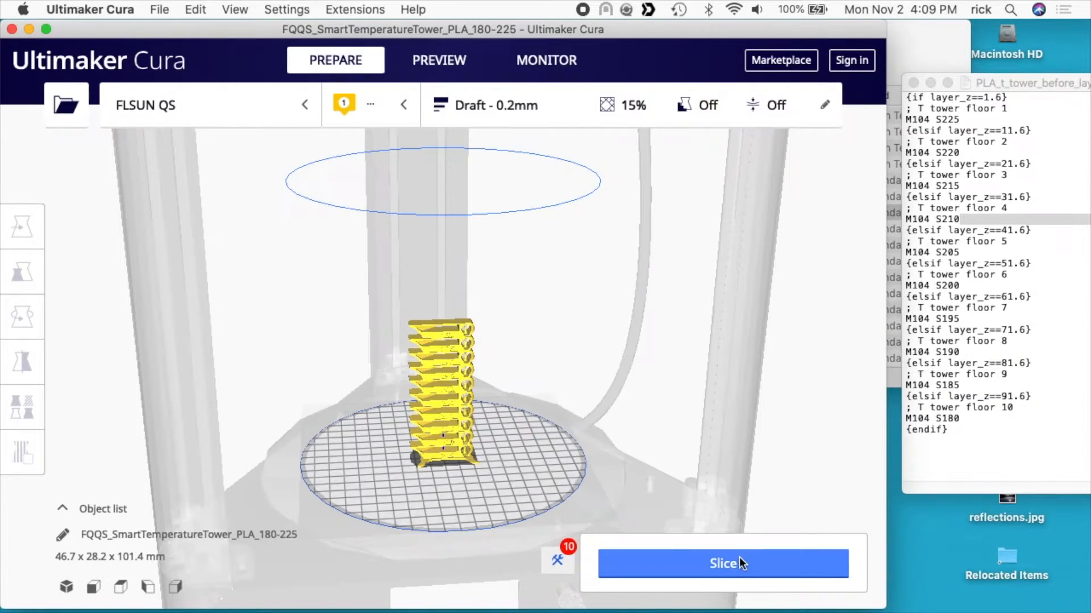
left_click(723, 562)
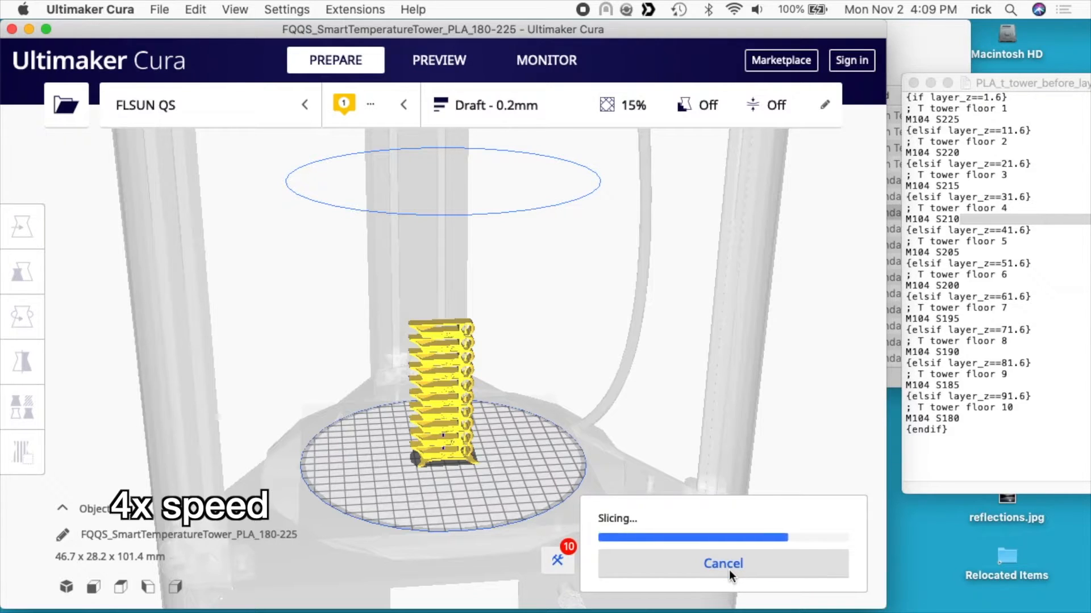
left_click(765, 564)
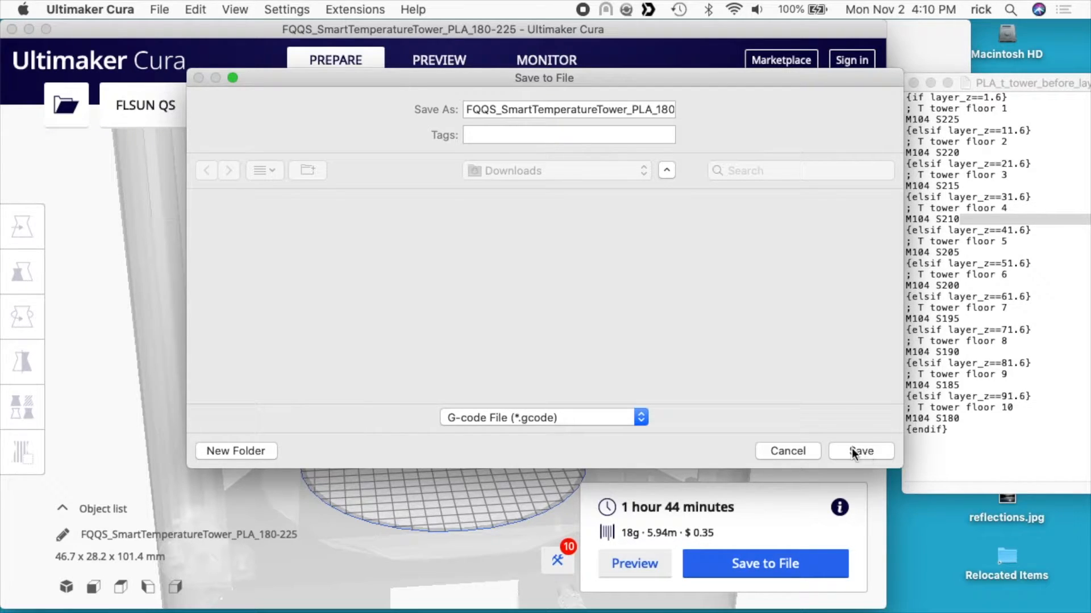
mouse_move(744, 533)
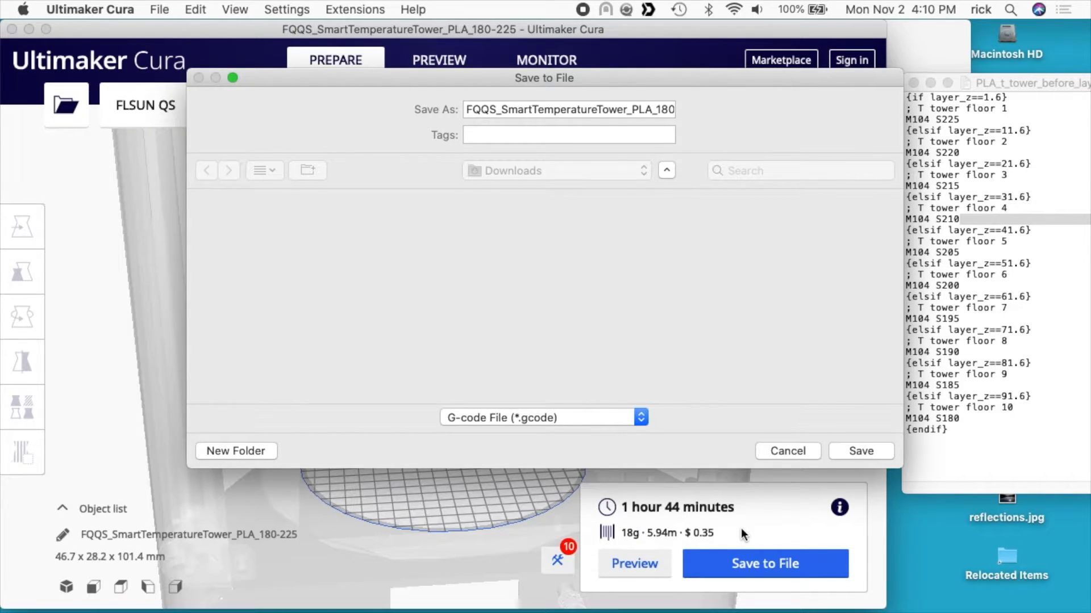
mouse_move(678, 408)
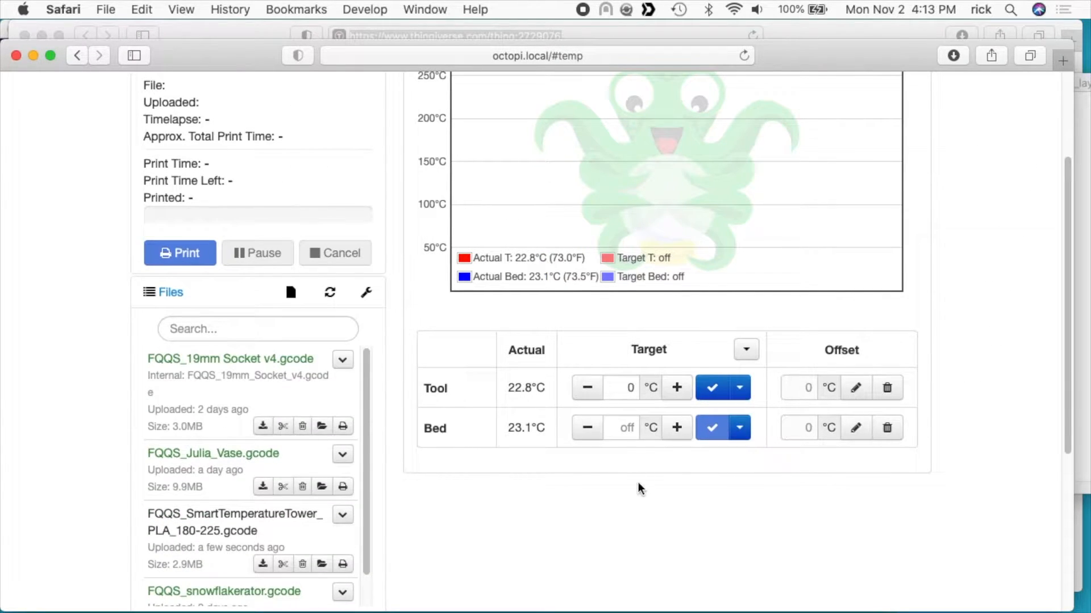
Step: Set OctoPrint's tool target temperature to 200 °C and apply it
type("200")
type("60")
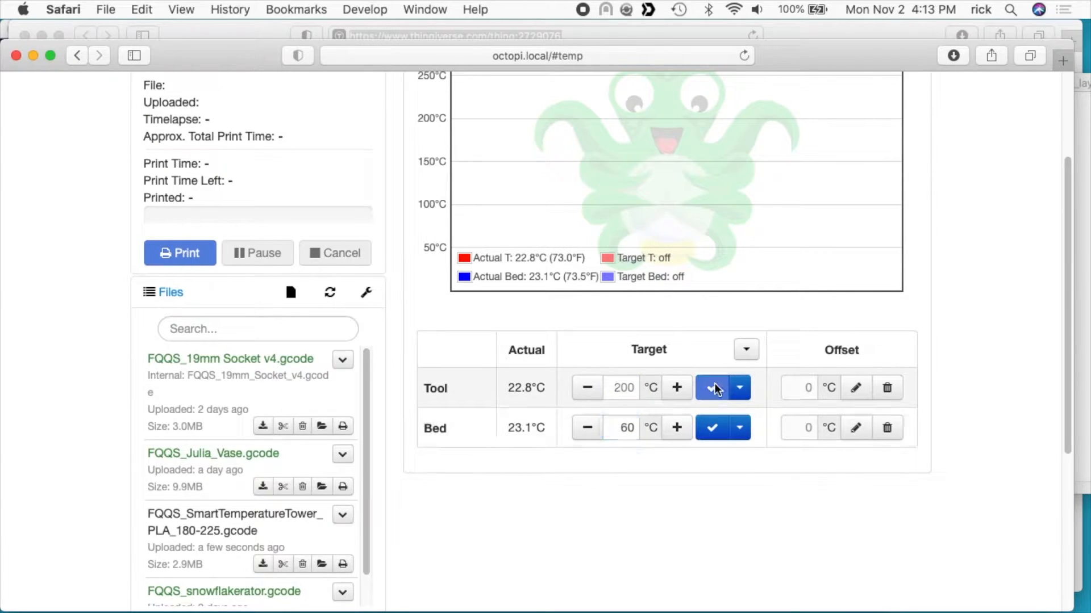
left_click(711, 387)
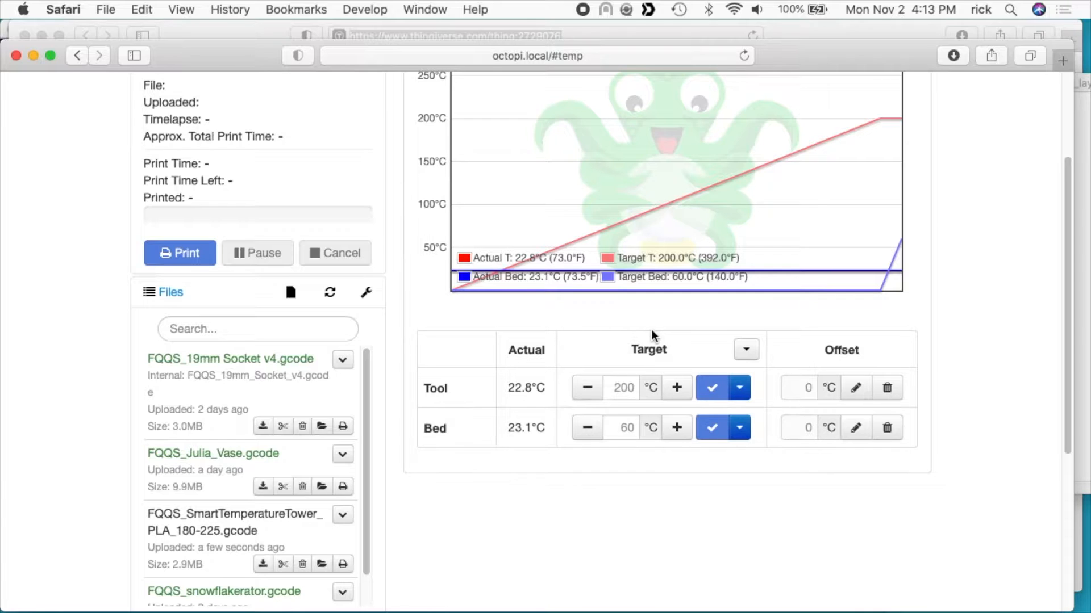